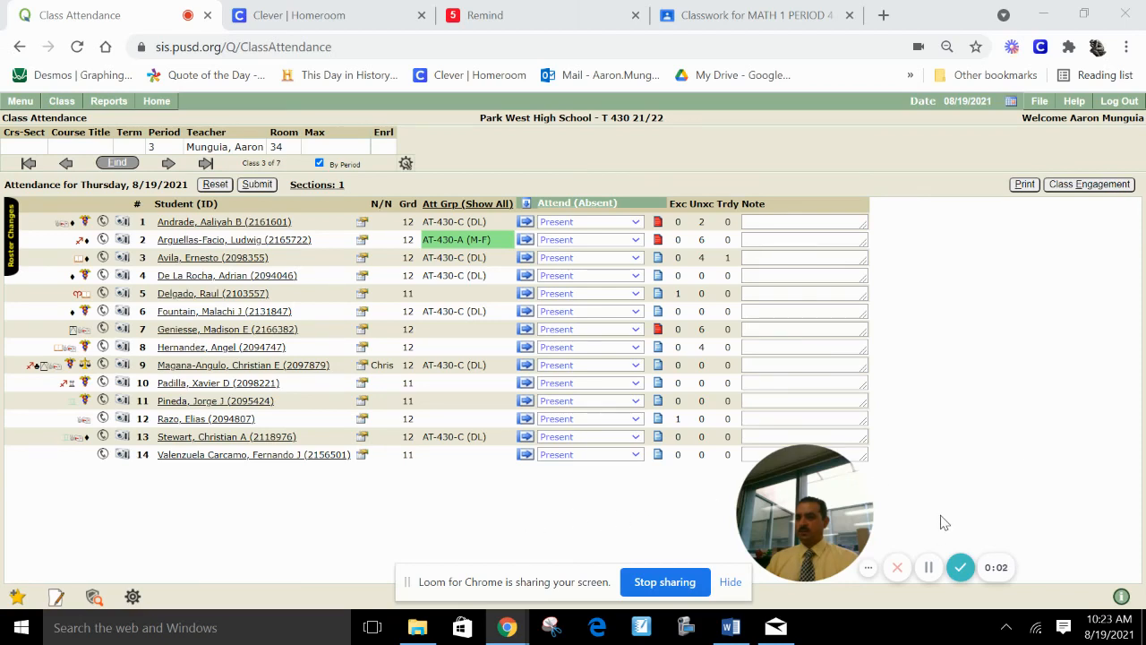
mouse_move(462, 498)
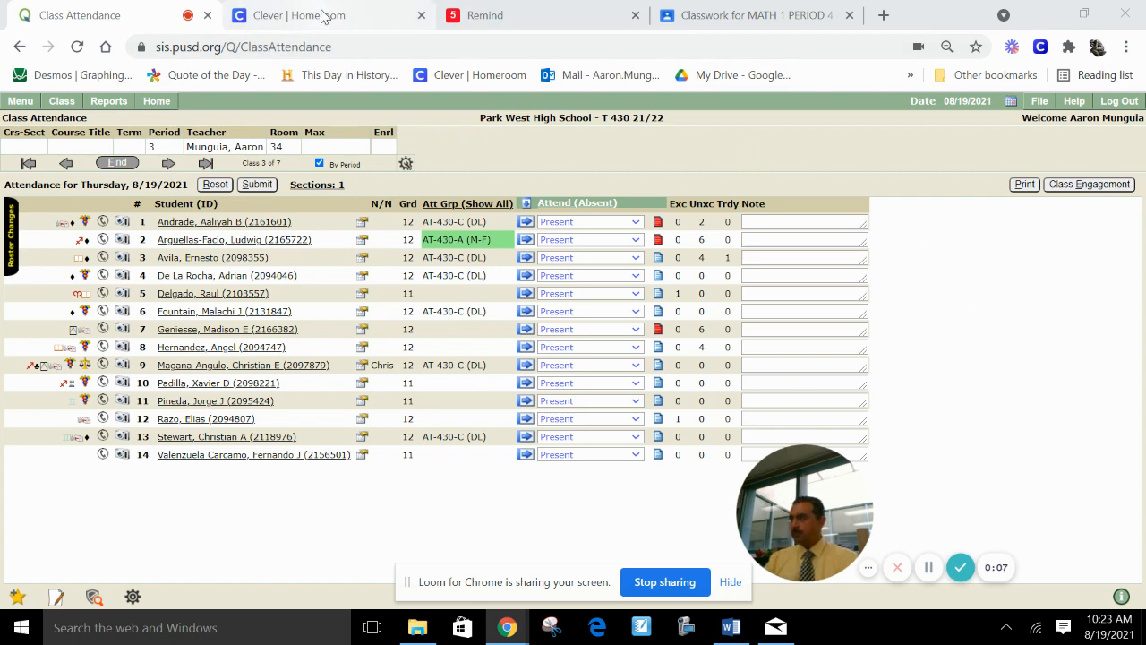
Show the Math 1 classwork and expand the C1-7 Square Units vs. Cubic Units instructions
click(752, 14)
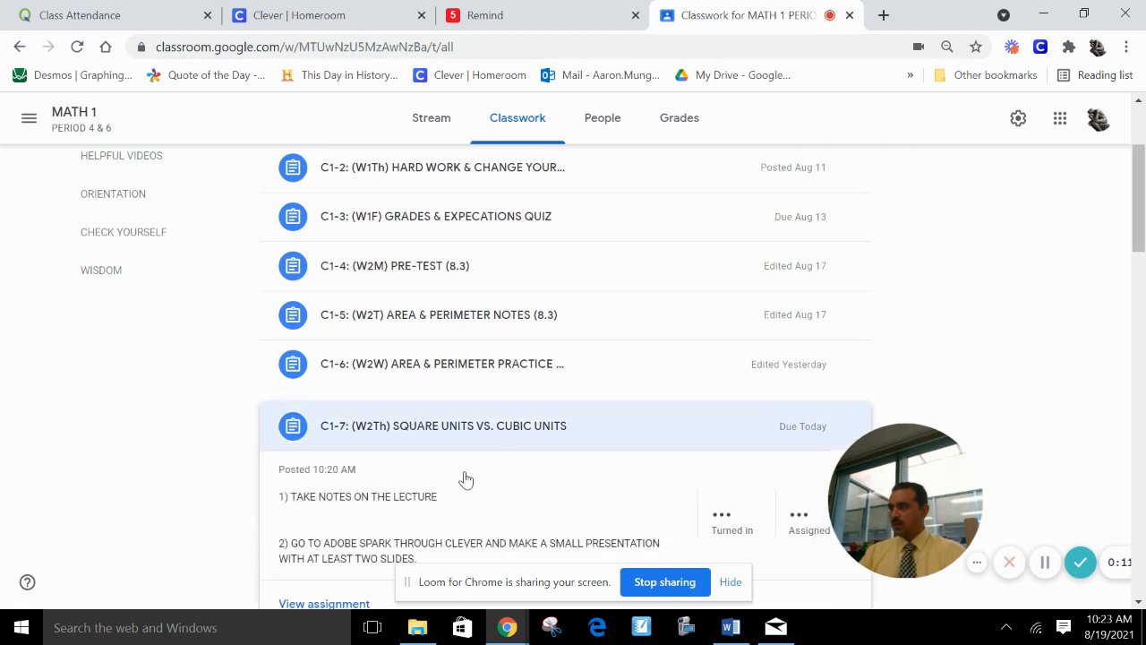
scroll(down, 3)
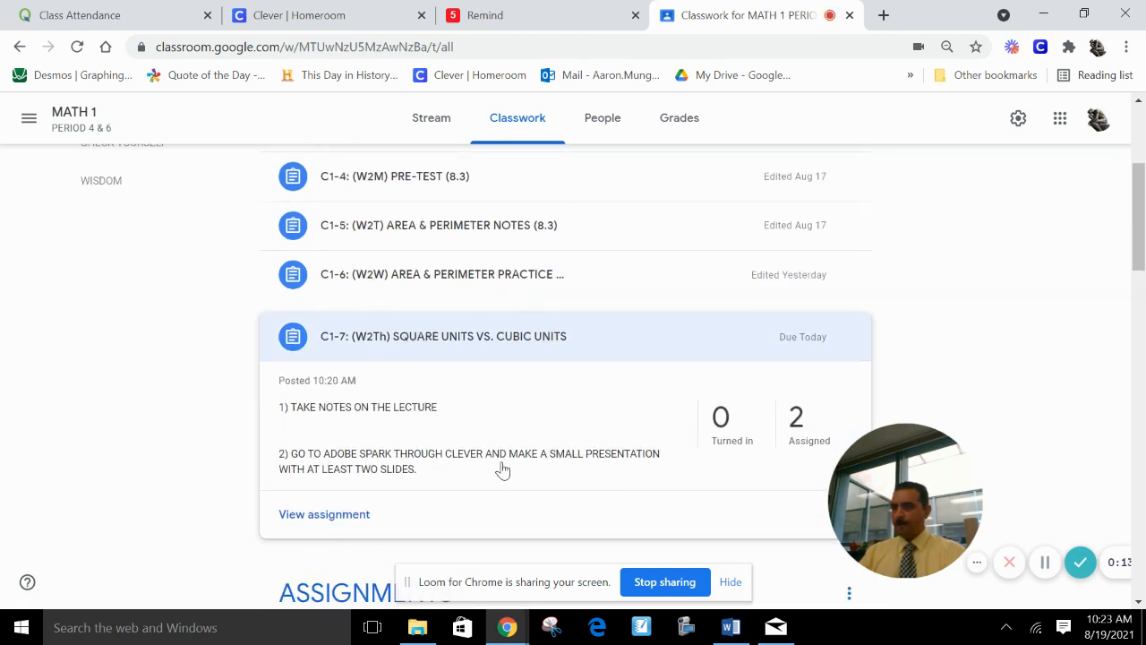
mouse_move(974, 224)
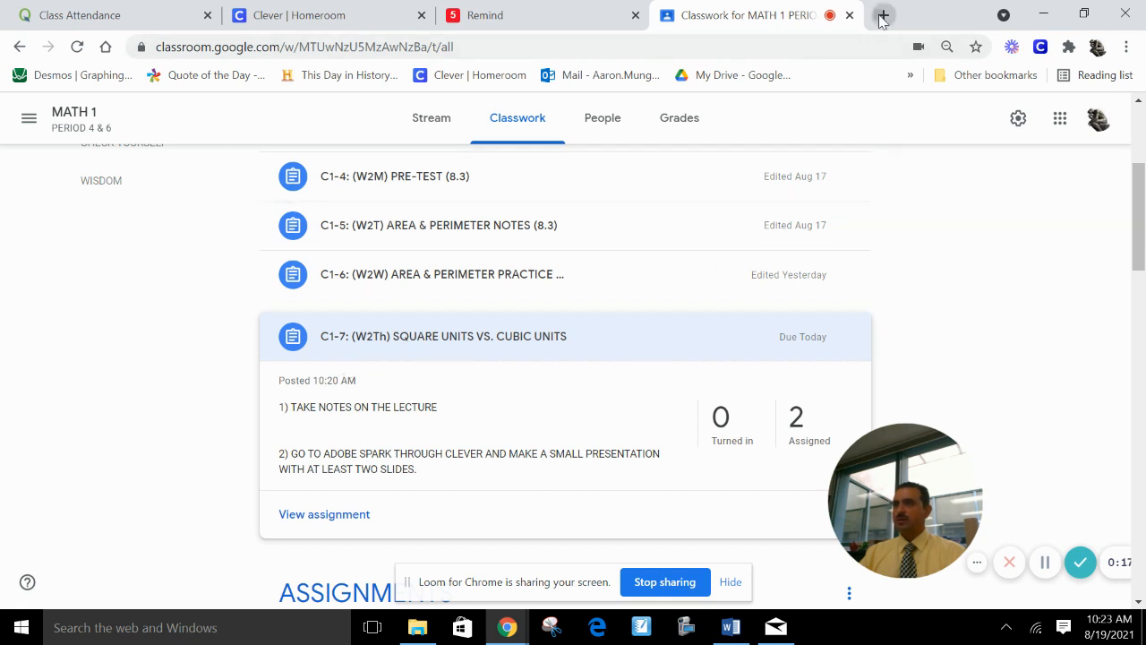
From a new tab reach the Clever teacher homeroom and launch Adobe Spark
click(882, 15)
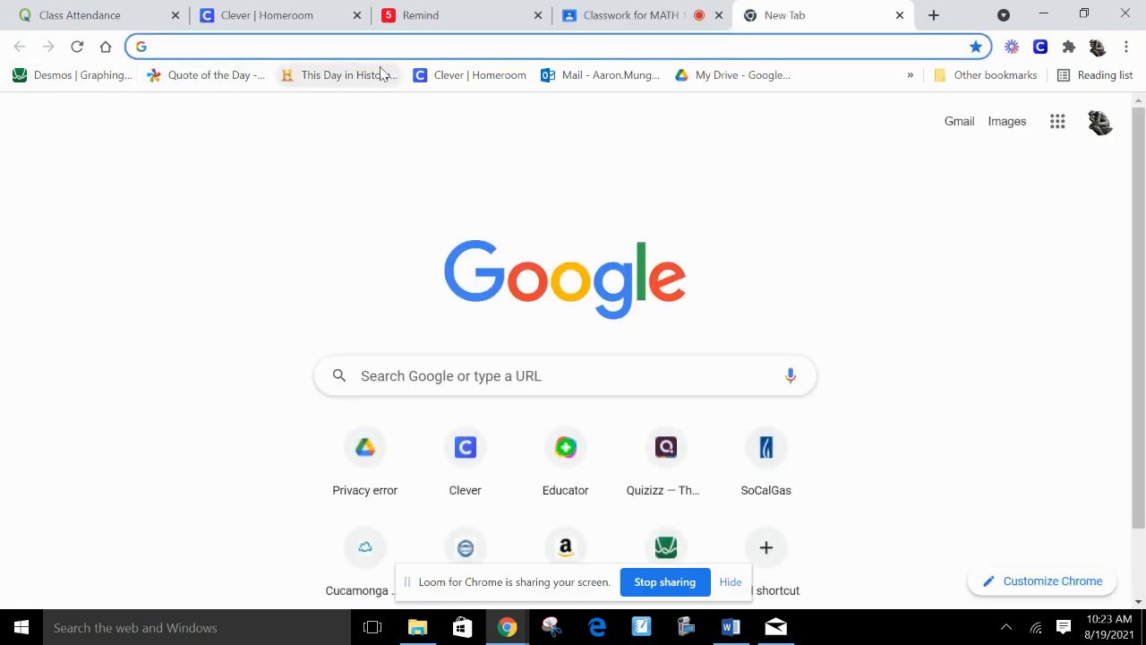
click(465, 447)
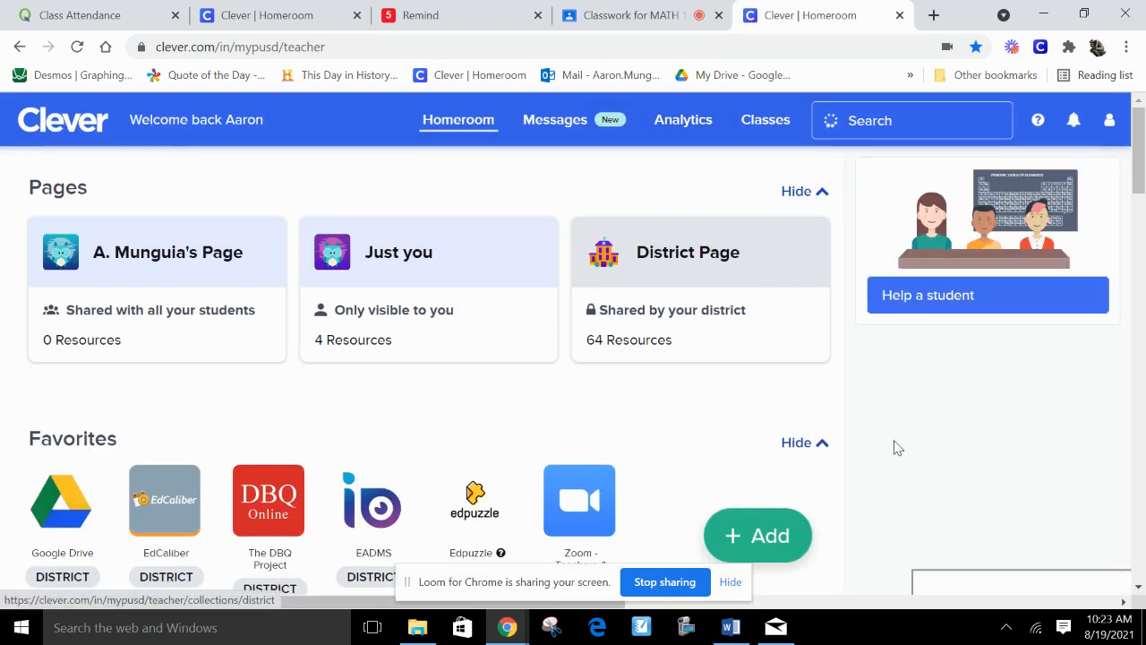
scroll(down, 3)
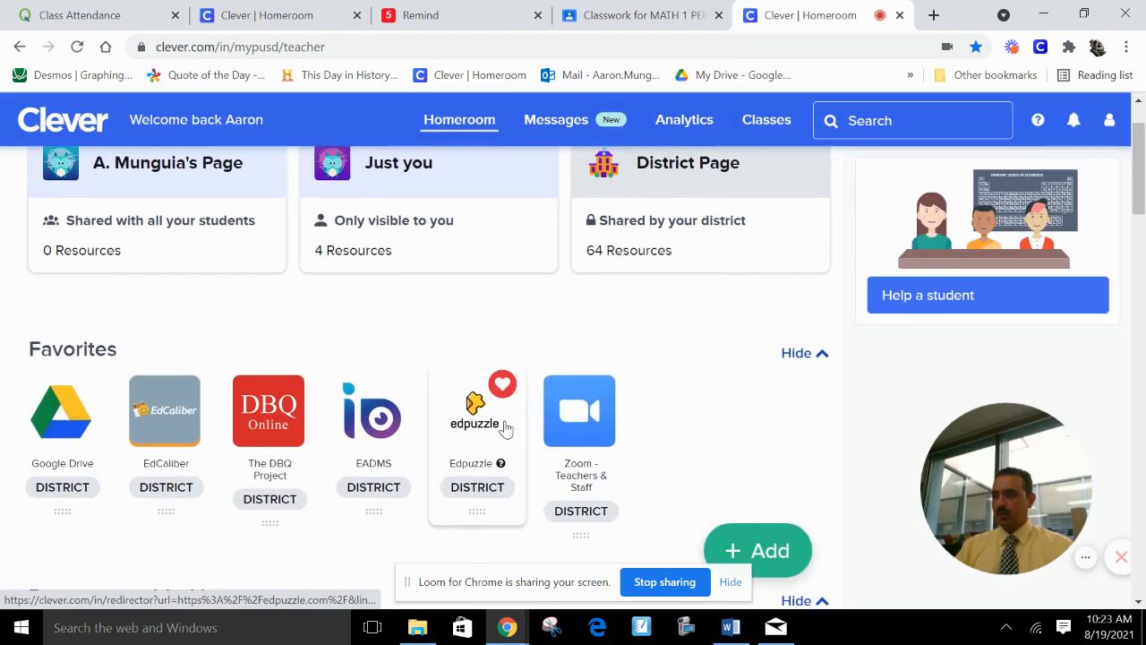
scroll(down, 3)
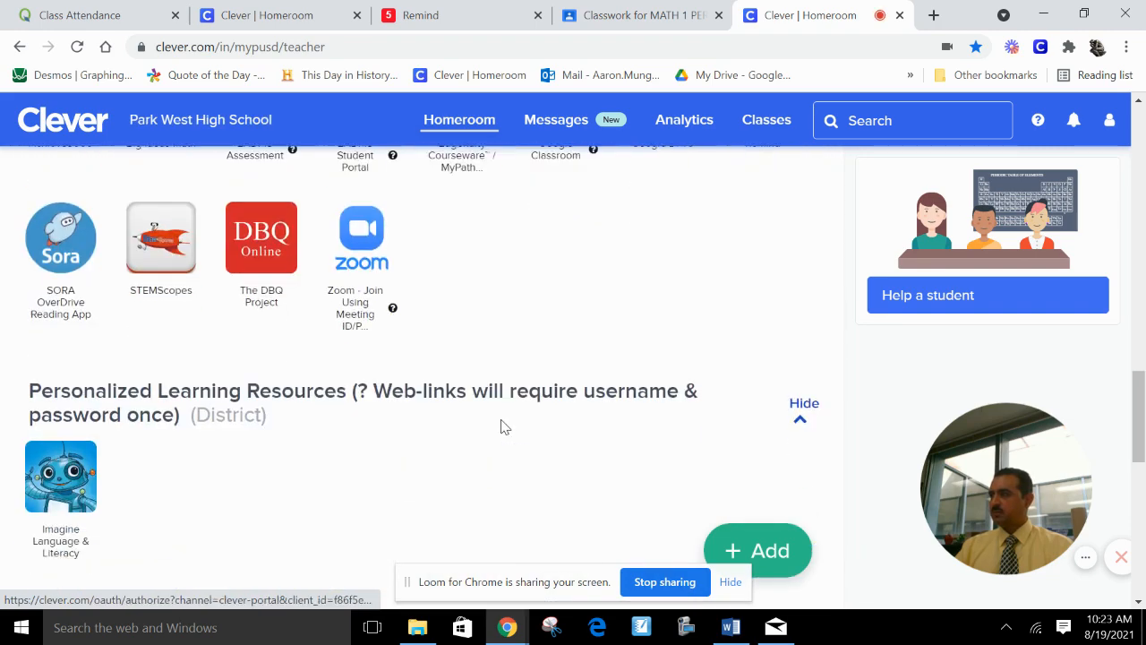
click(61, 476)
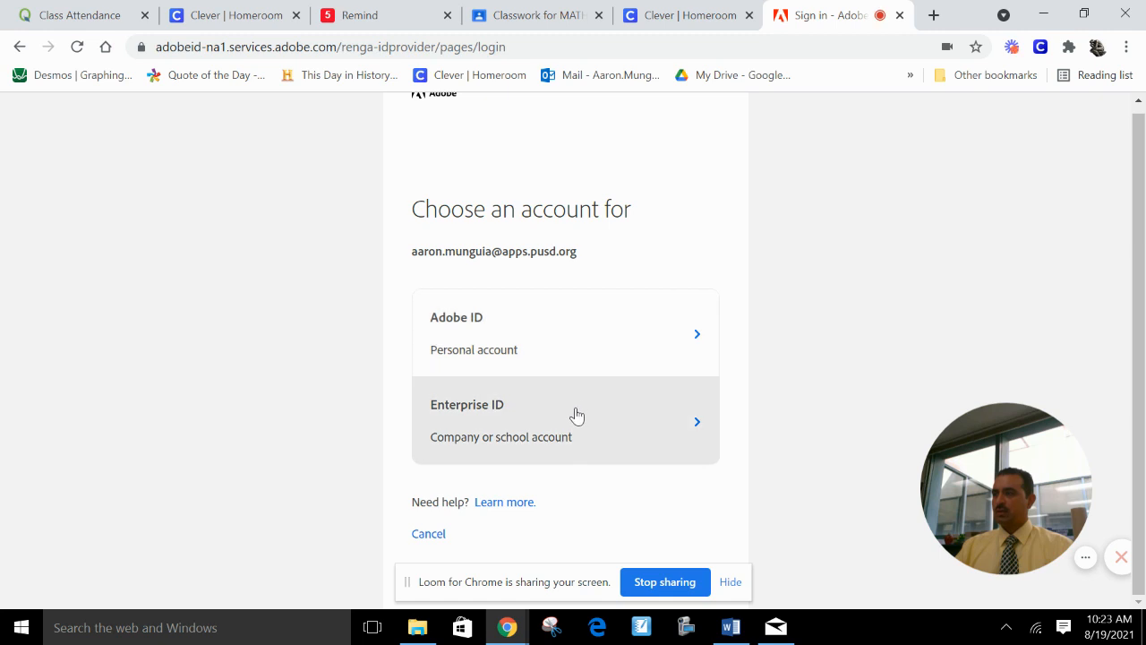
mouse_move(587, 430)
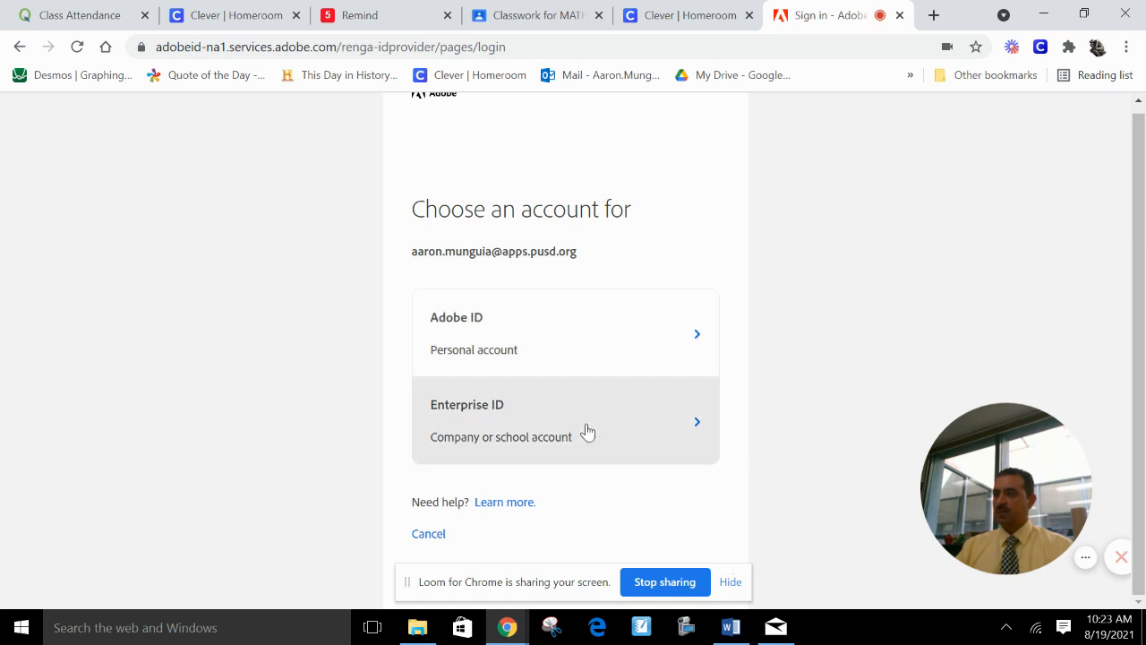
mouse_move(548, 425)
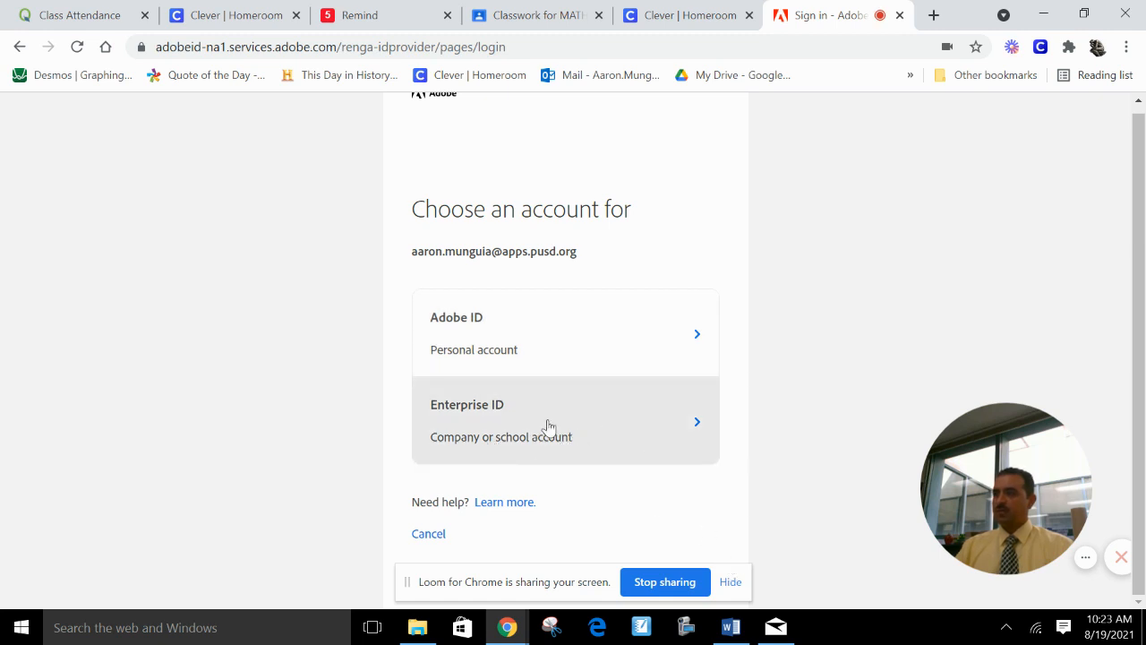
Choose the school Enterprise ID account for Adobe sign-in
click(565, 421)
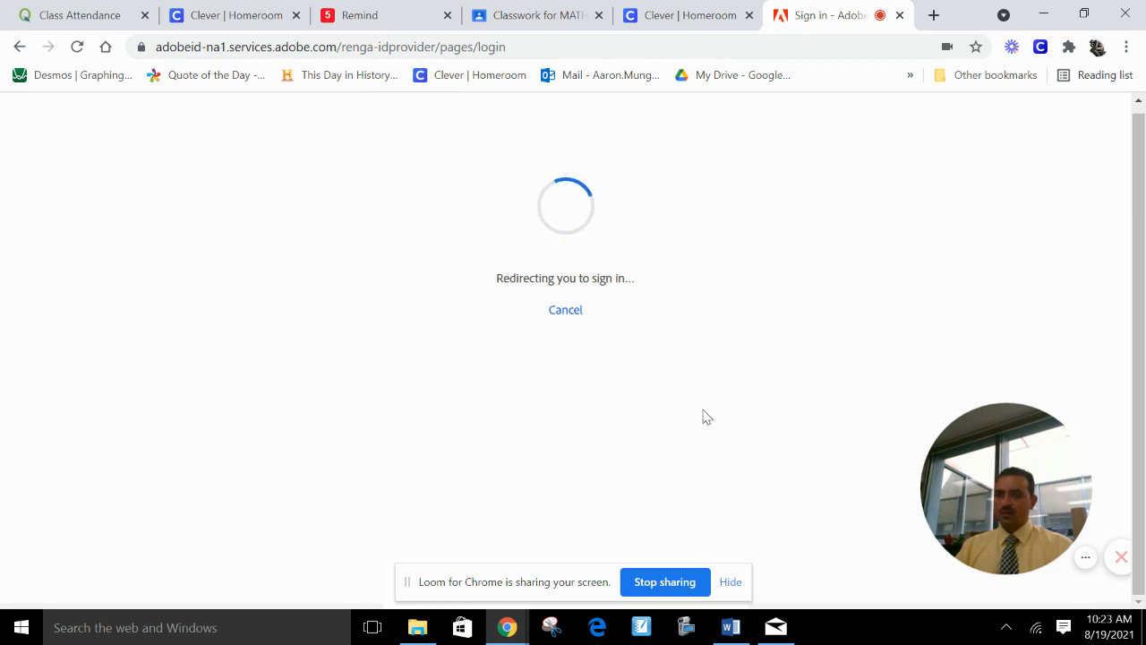
mouse_move(863, 392)
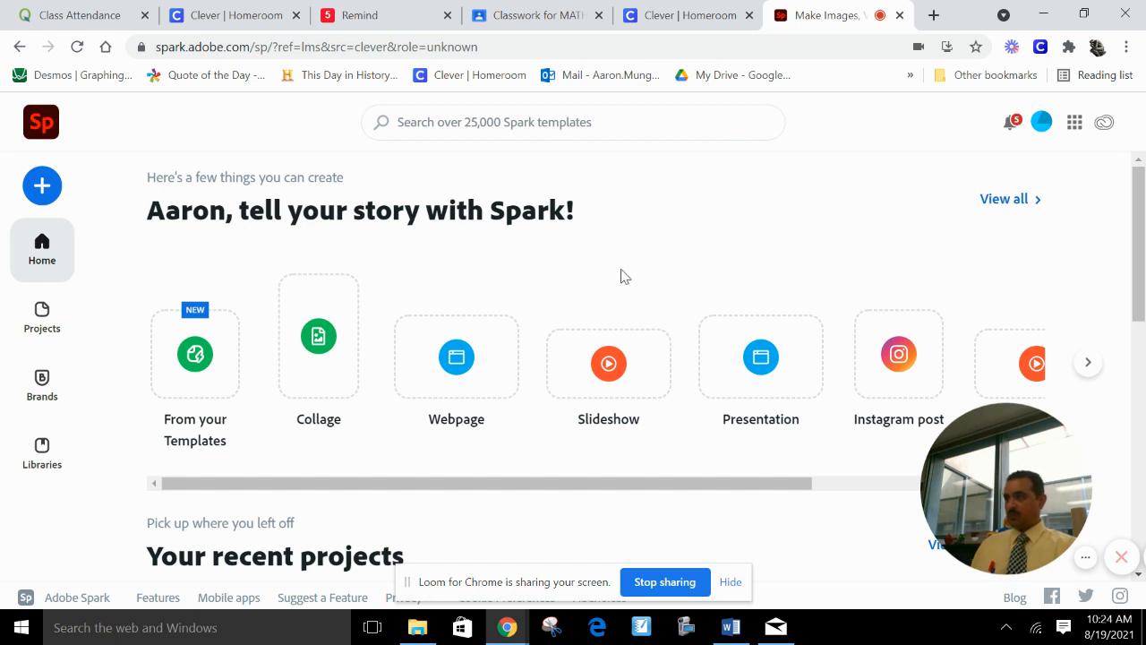
scroll(down, 3)
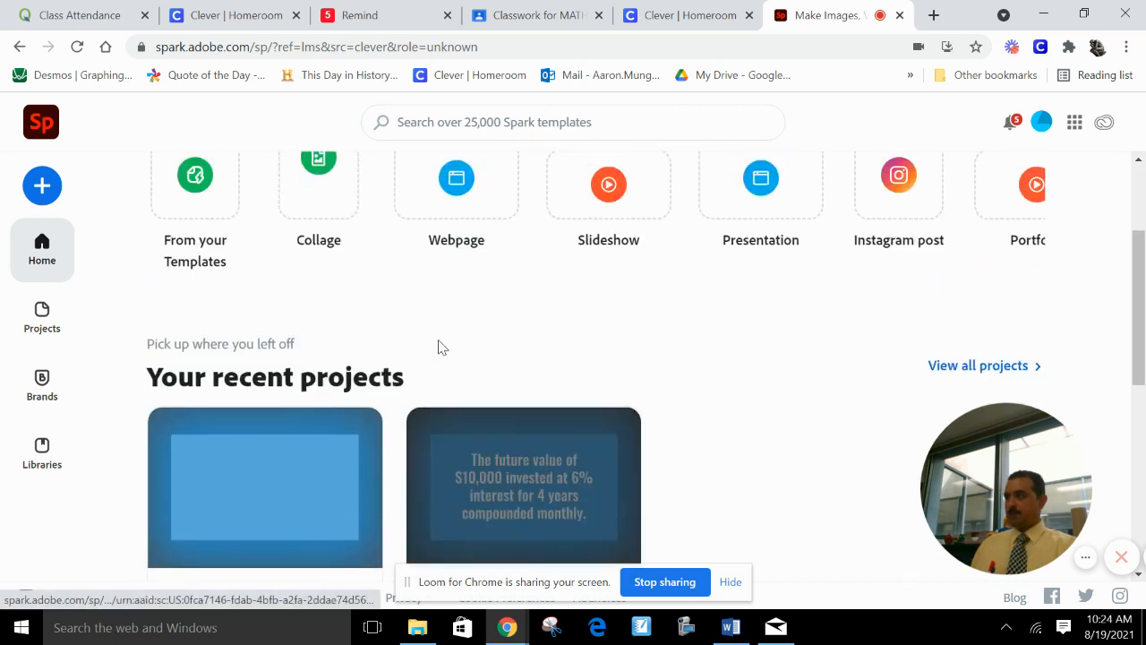
scroll(up, 3)
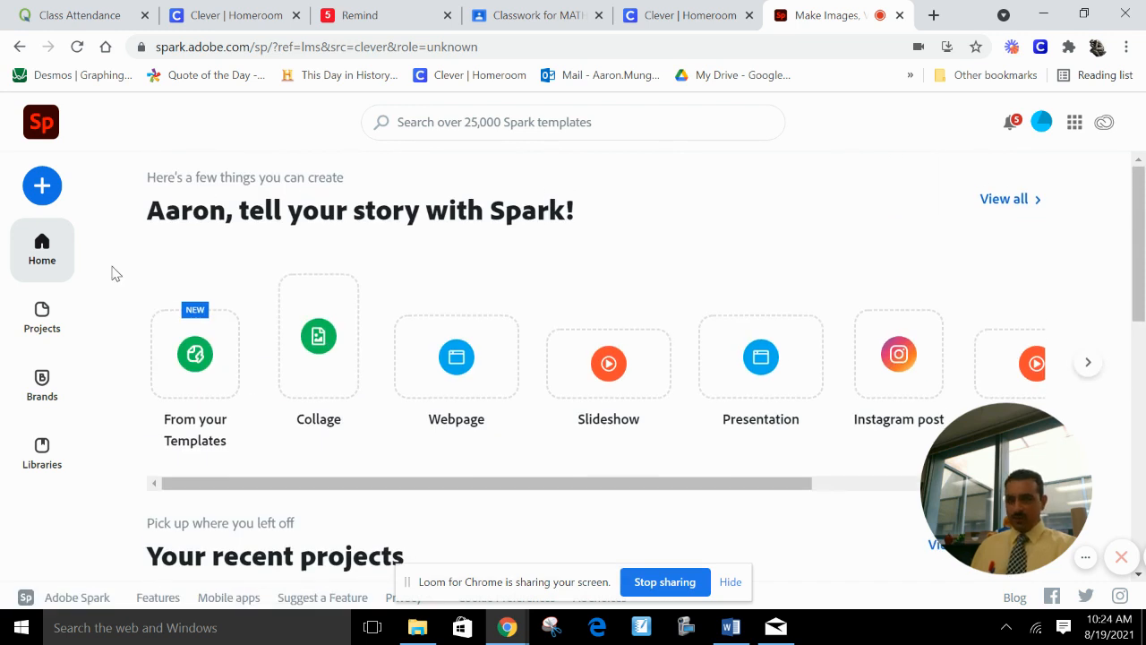
mouse_move(505, 274)
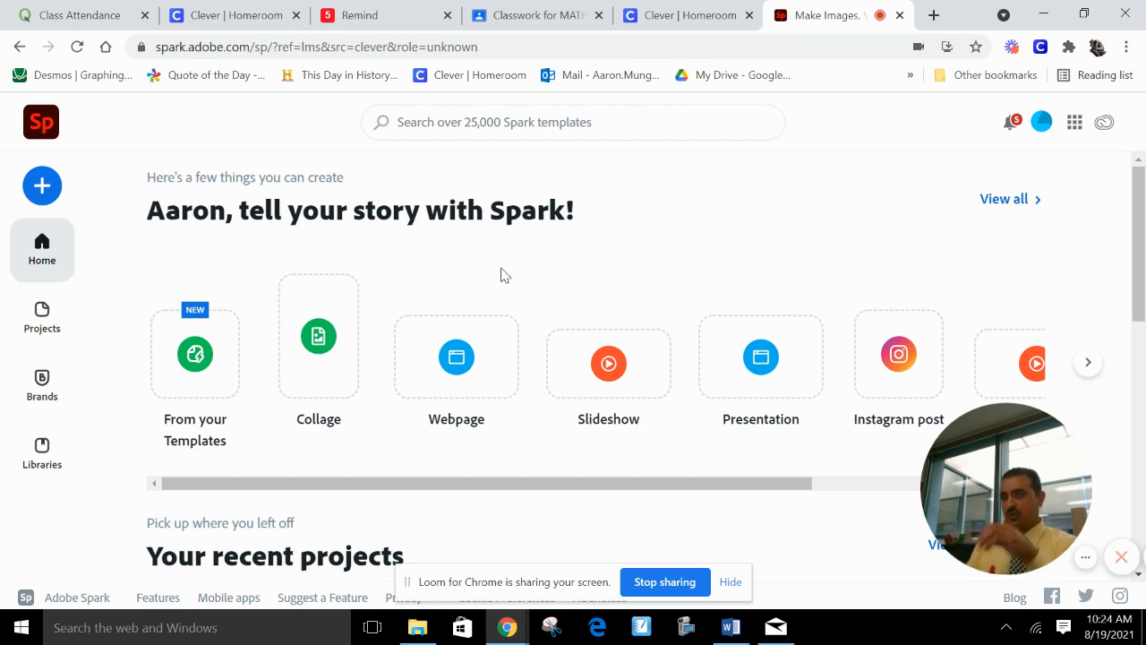
mouse_move(451, 272)
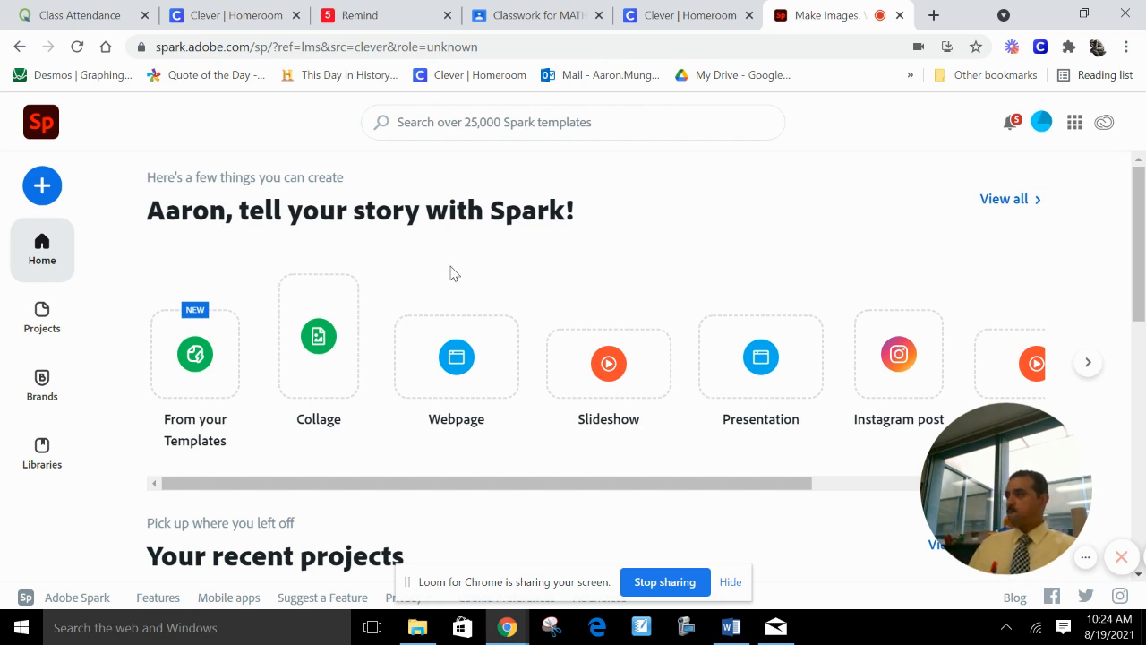
mouse_move(677, 247)
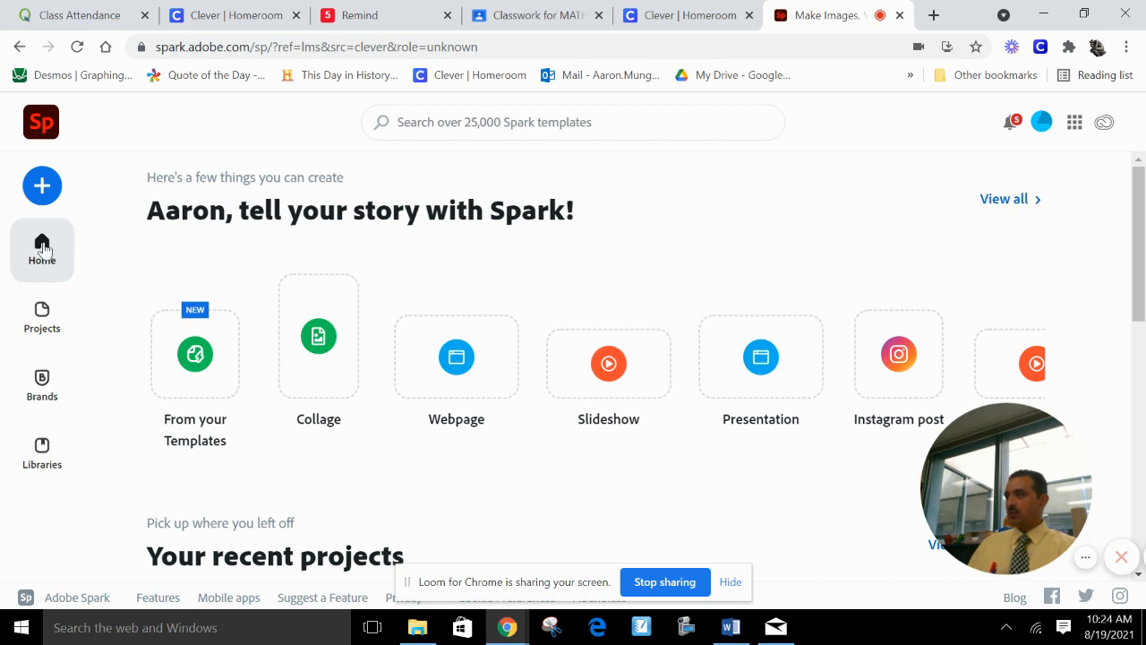
mouse_move(43, 184)
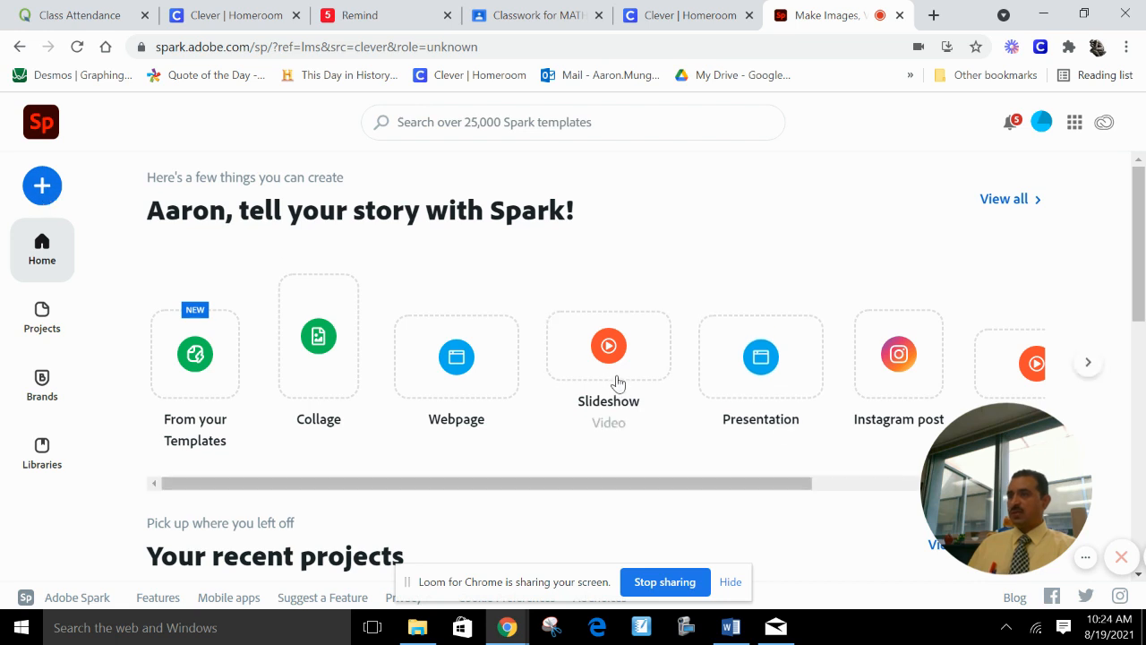
mouse_move(609, 346)
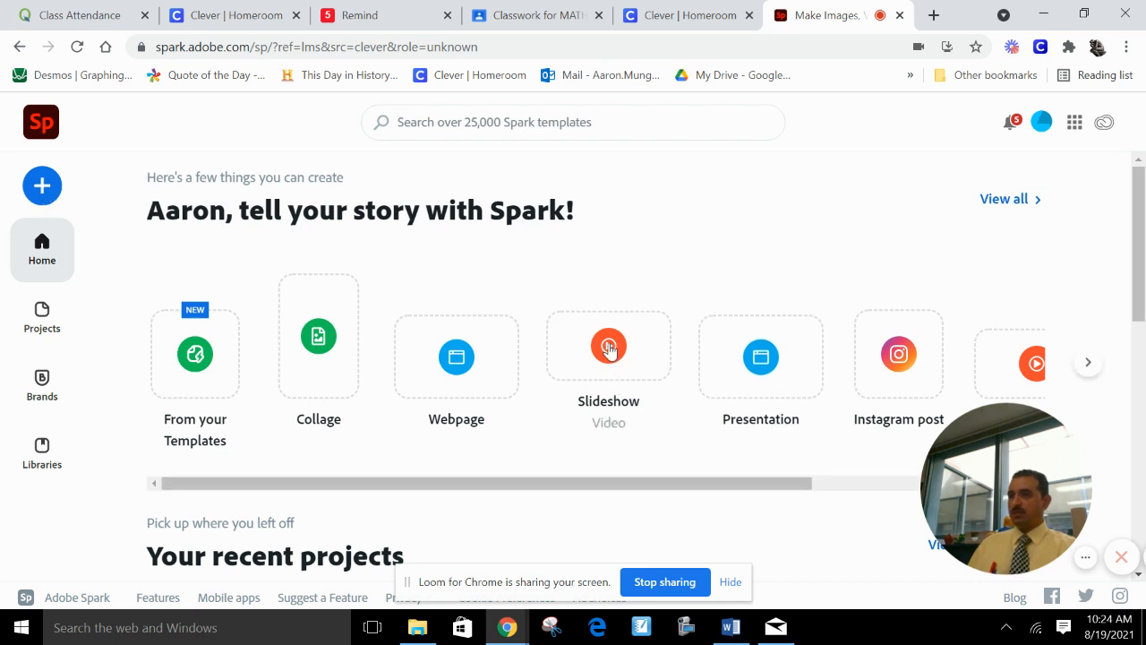
Start a new Slideshow video, skipping the title and story template
click(609, 345)
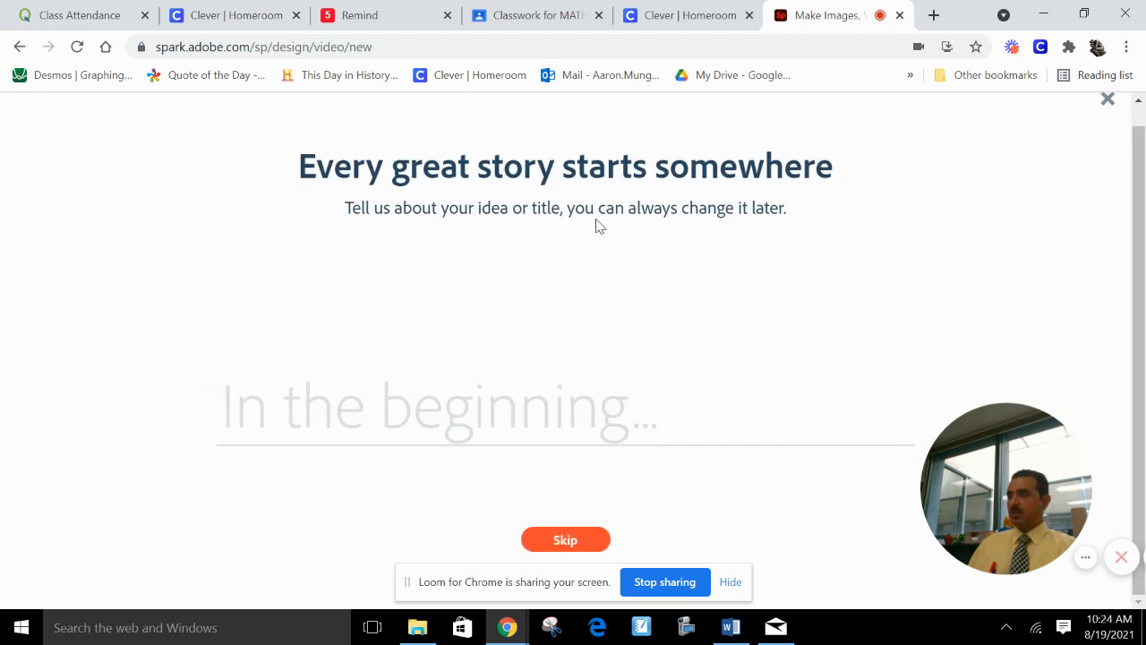
mouse_move(566, 539)
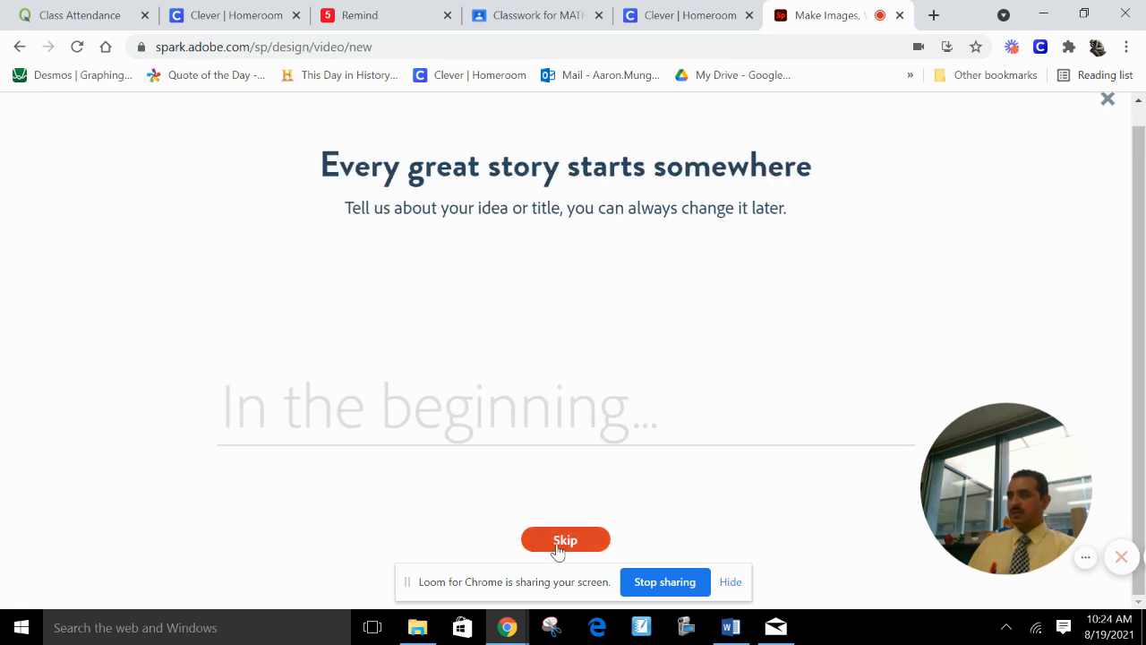
click(566, 539)
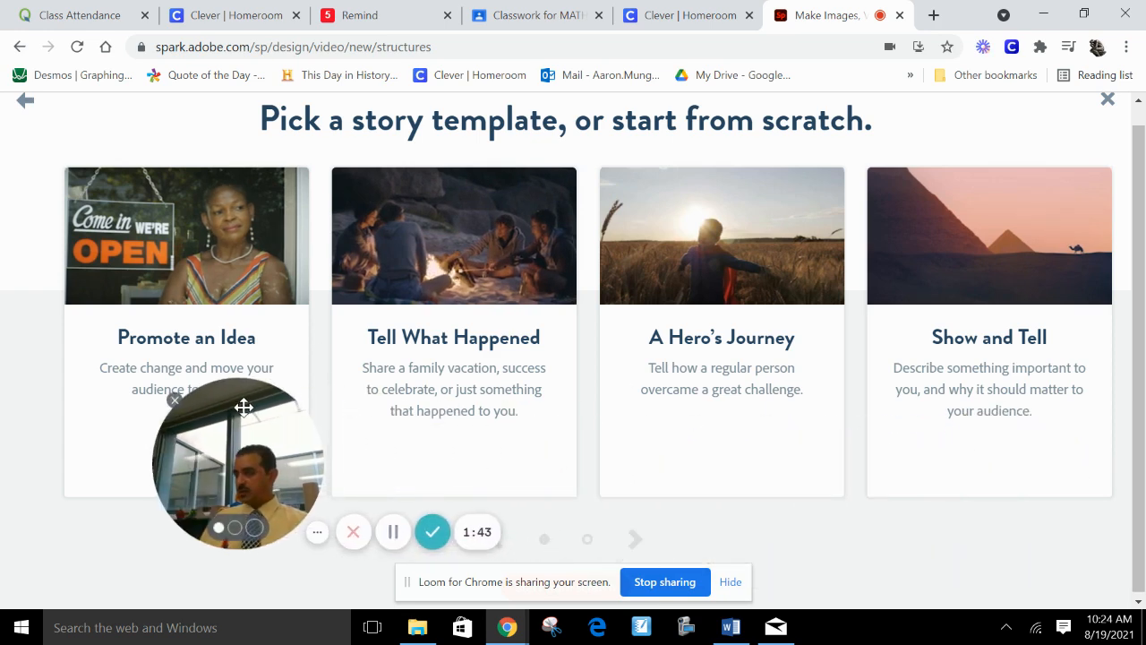
click(635, 537)
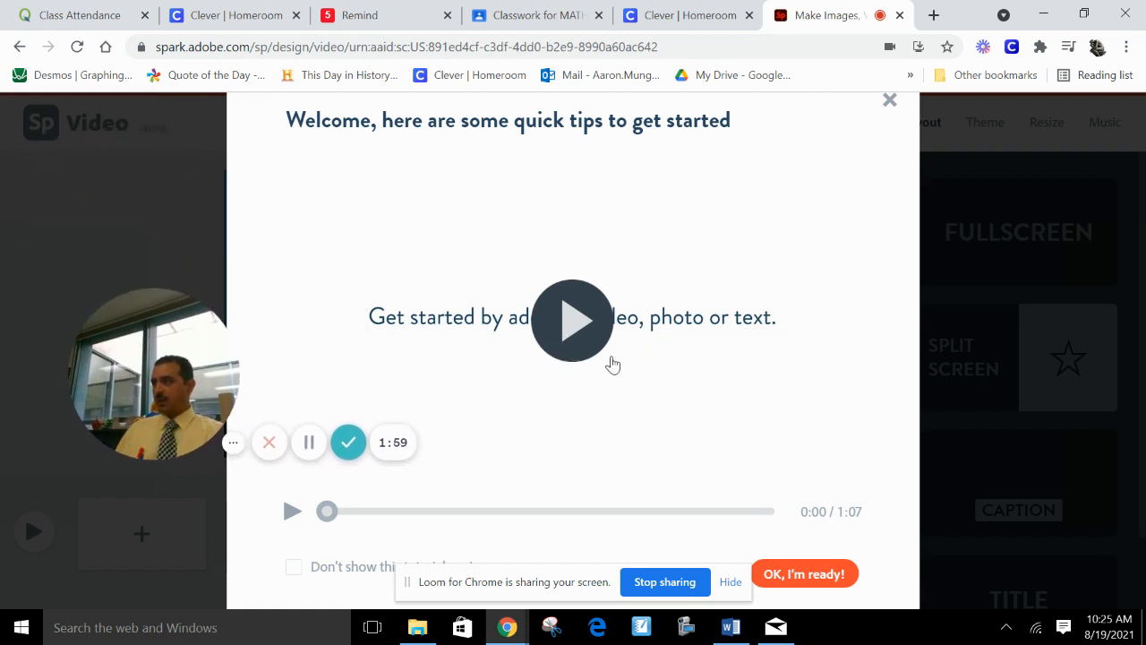
mouse_move(643, 302)
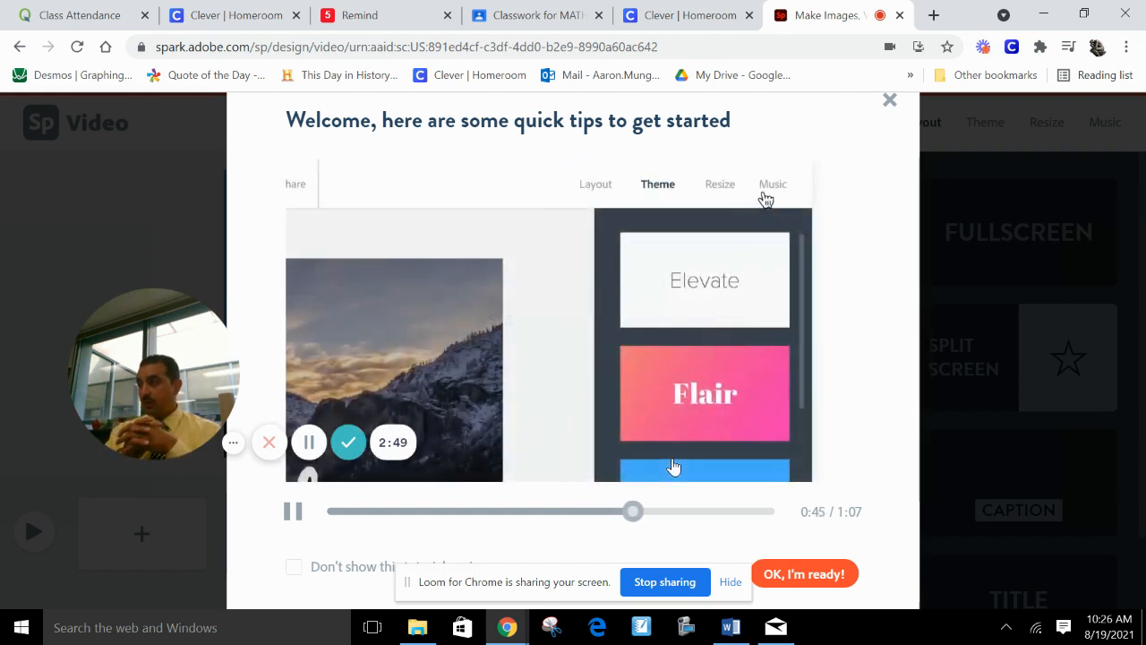
click(771, 183)
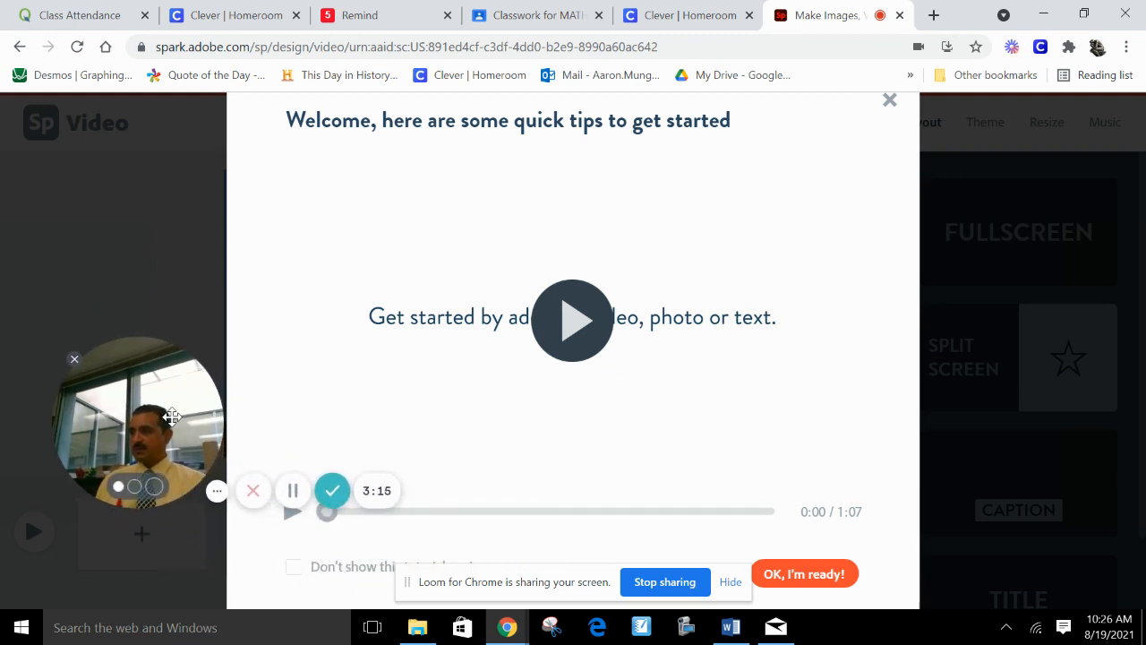
Dismiss the tips, try adding a camera photo to slide 1, deny camera access and close the capture
click(804, 573)
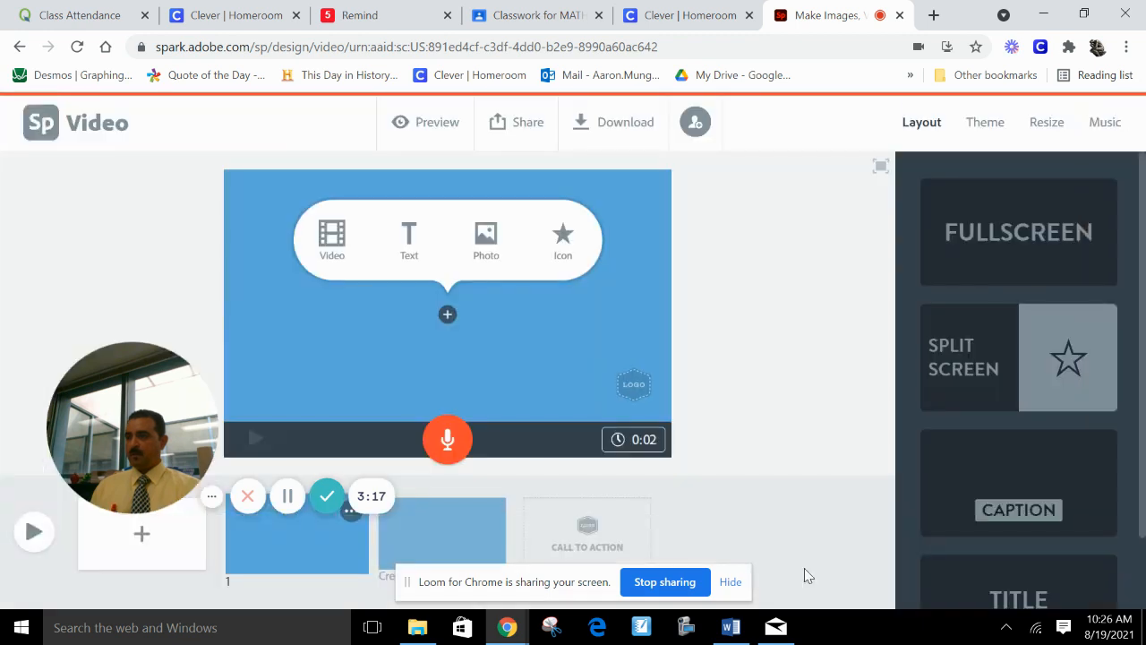
mouse_move(464, 265)
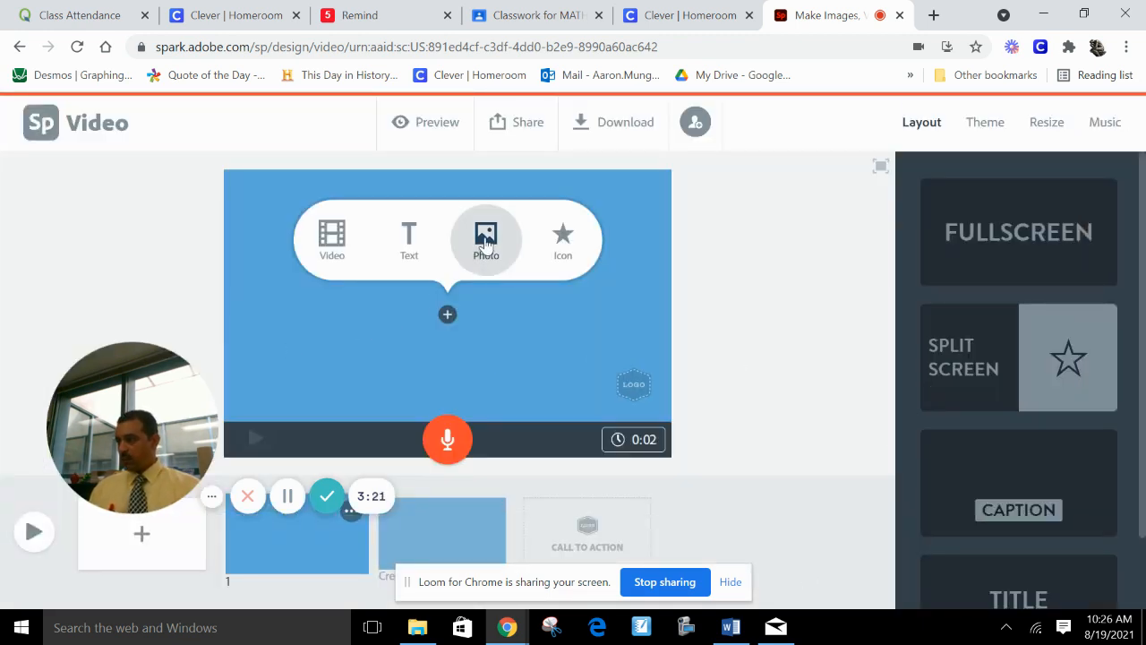
click(485, 240)
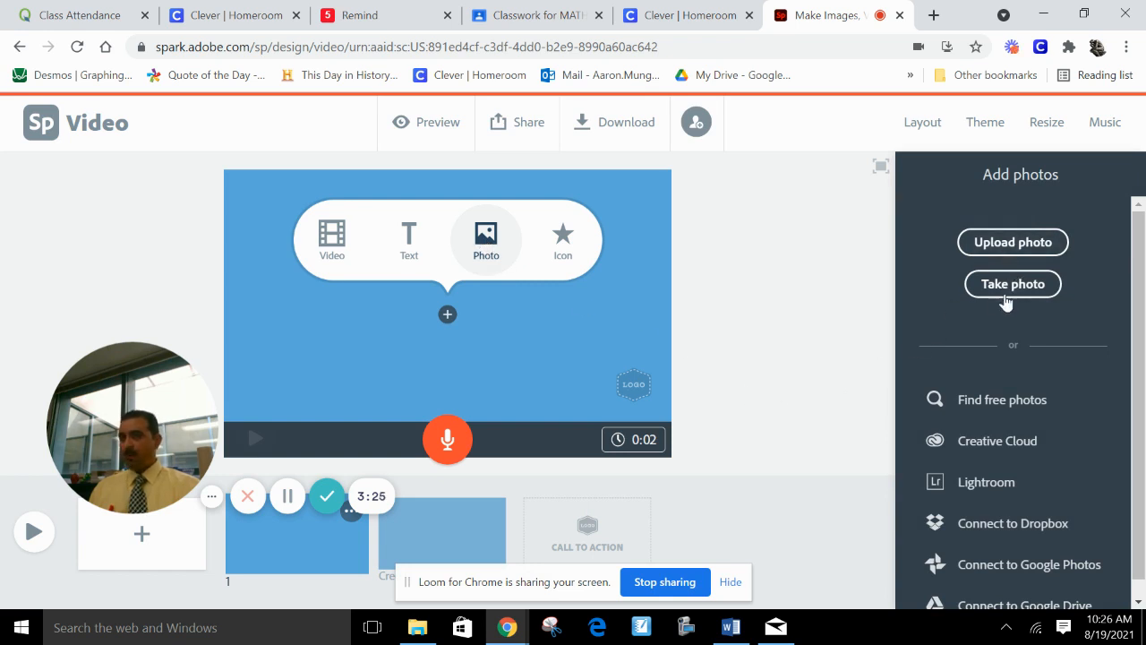
click(1014, 283)
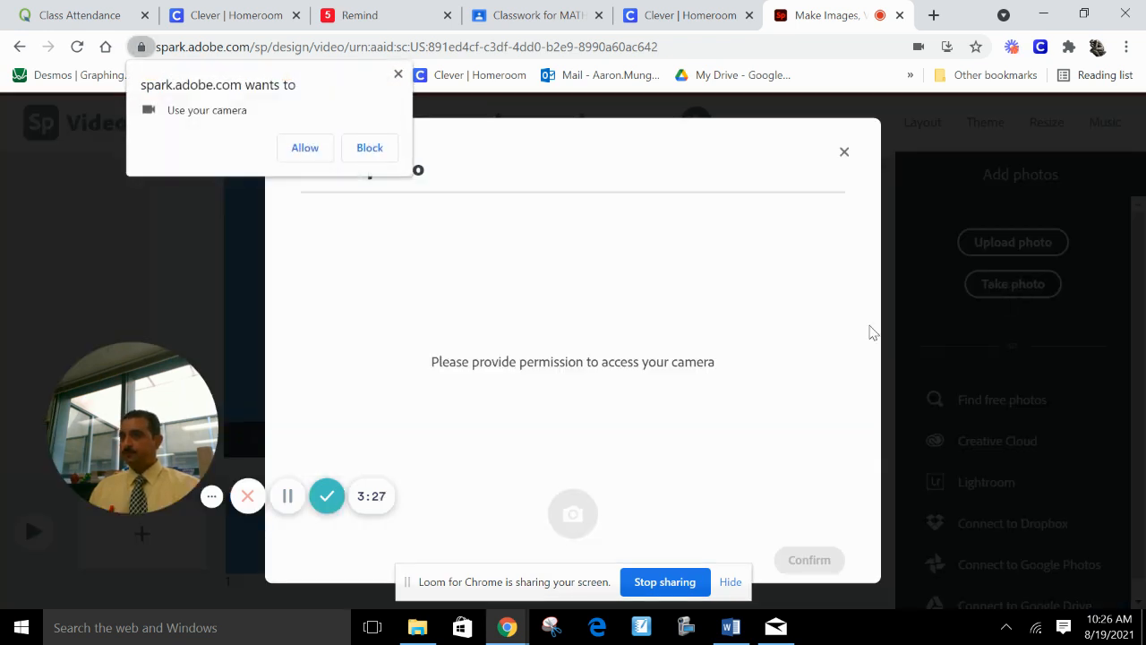
click(369, 147)
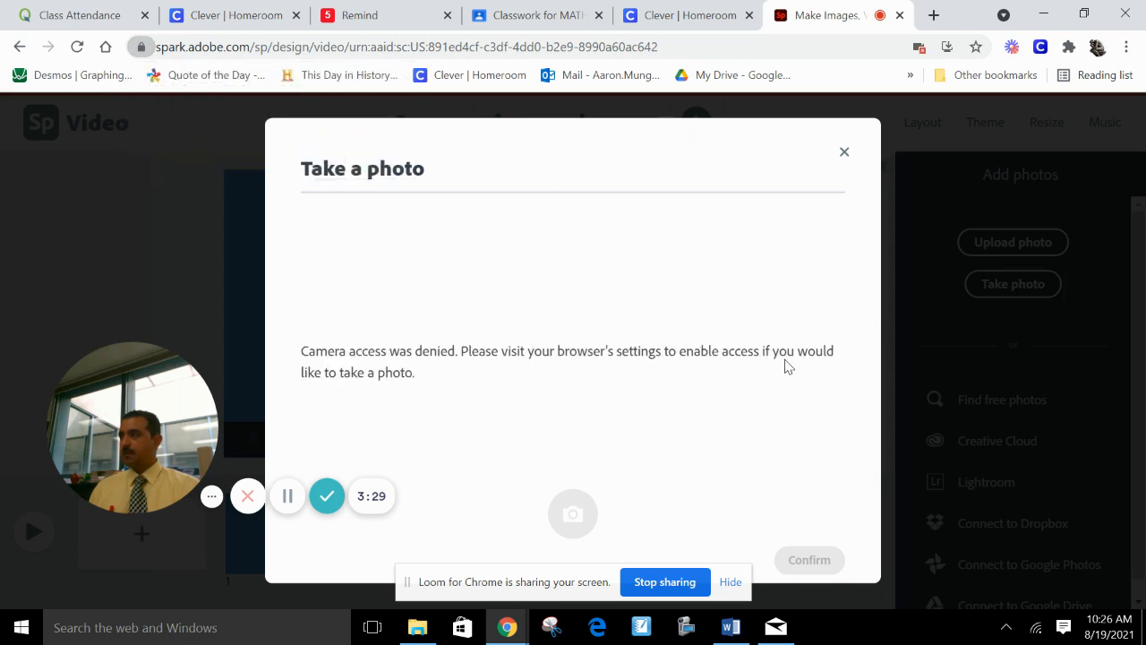
click(842, 151)
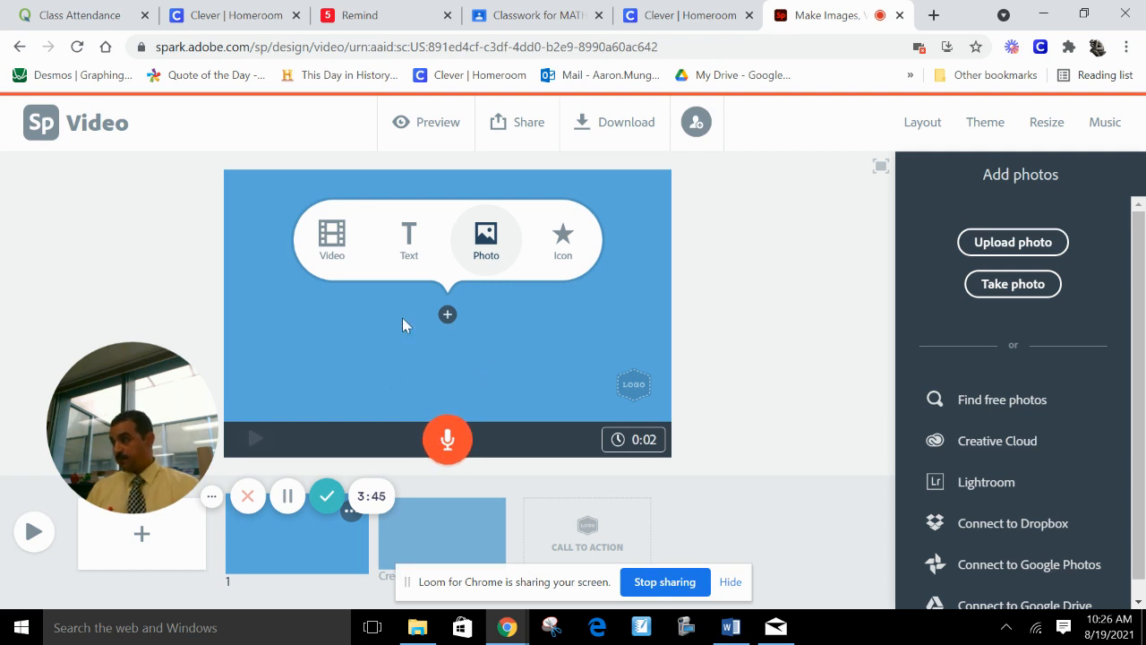
mouse_move(462, 512)
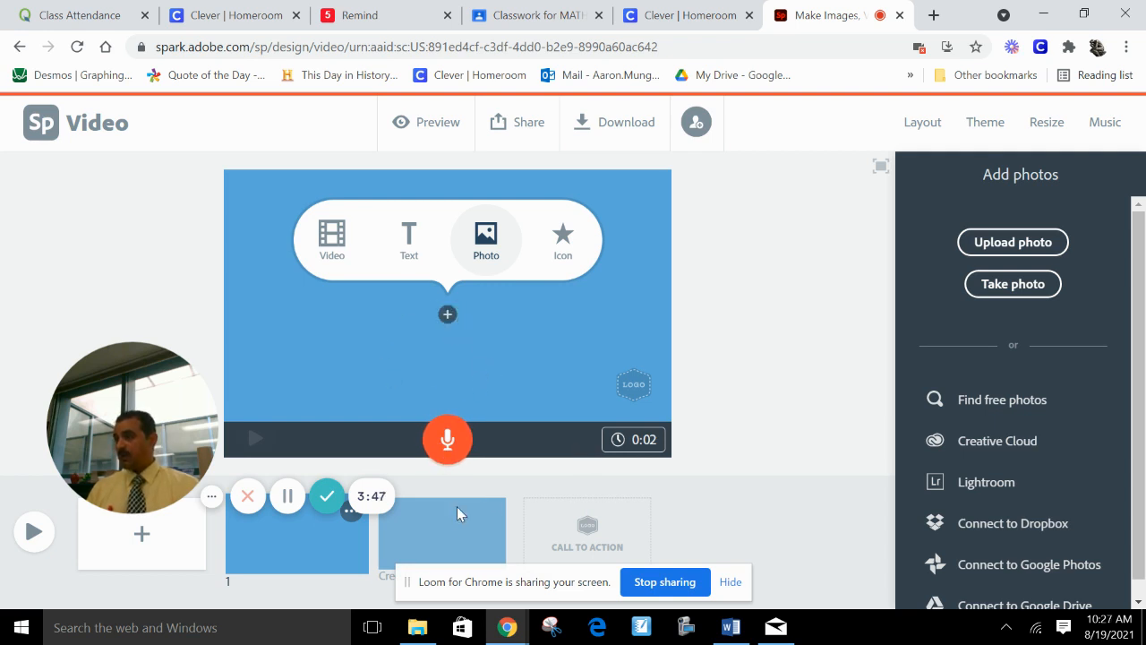
Add a second blank slide before the credits slide and return to the credits slide
click(442, 528)
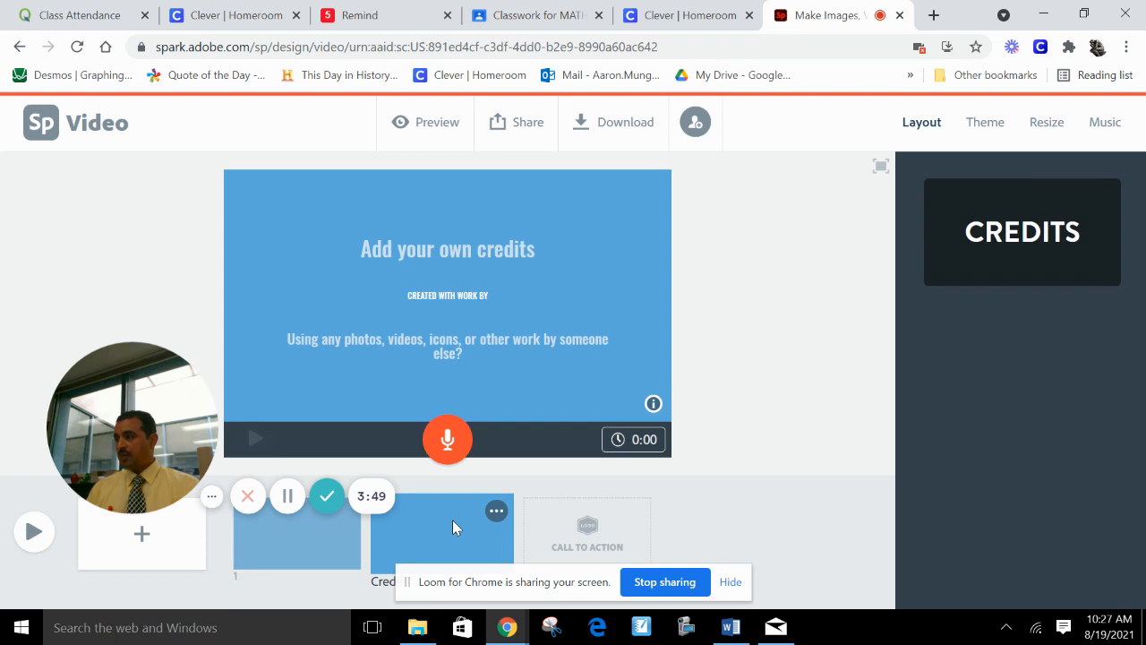
click(448, 315)
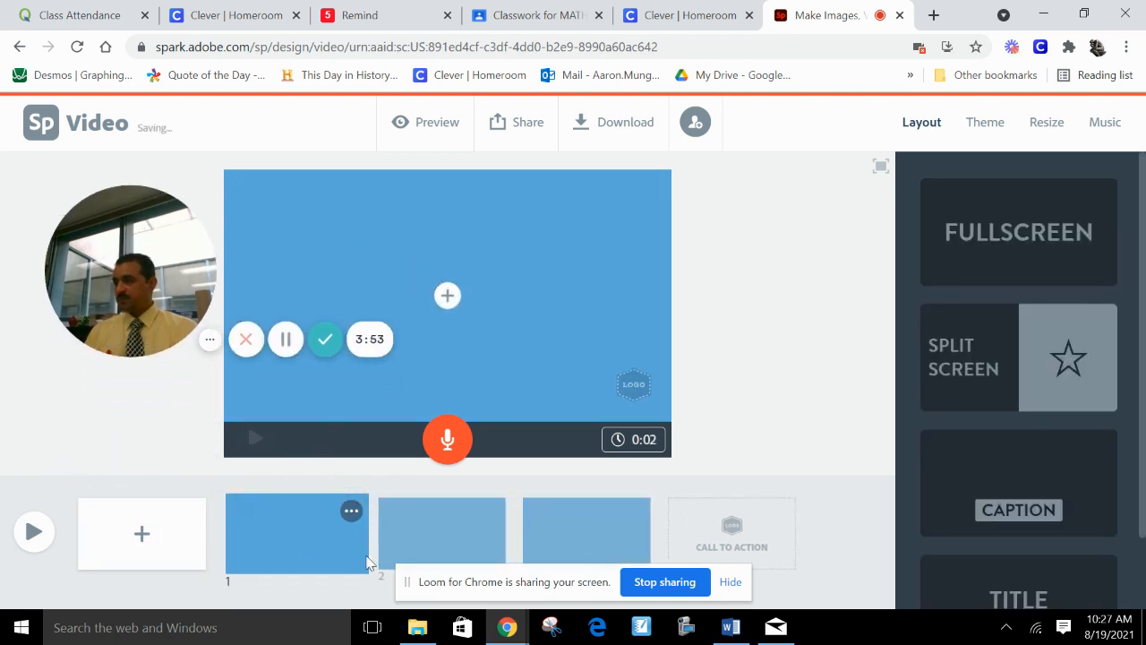
click(448, 295)
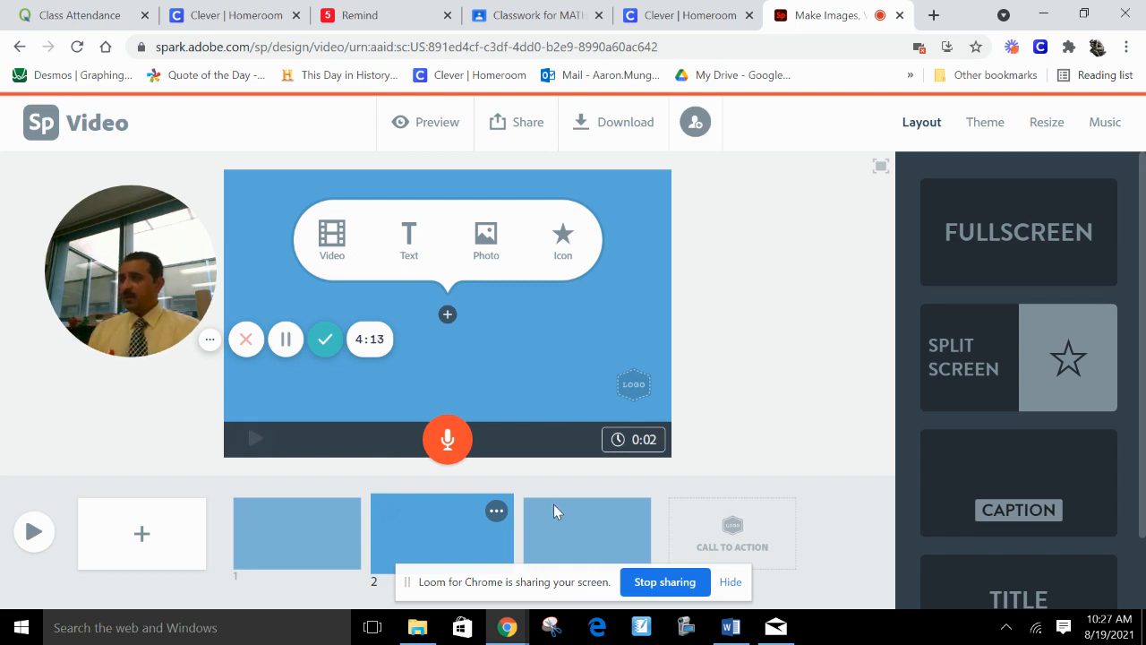
click(588, 533)
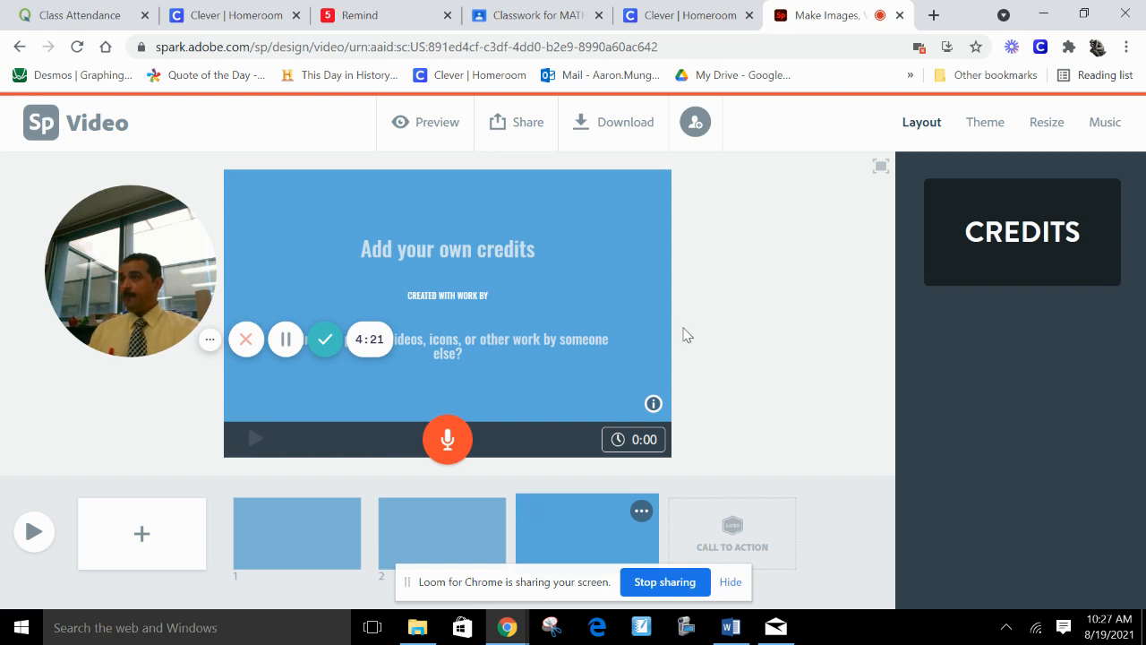
Browse the Music, Theme and Layout choices, then set the video size to Widescreen
click(1103, 121)
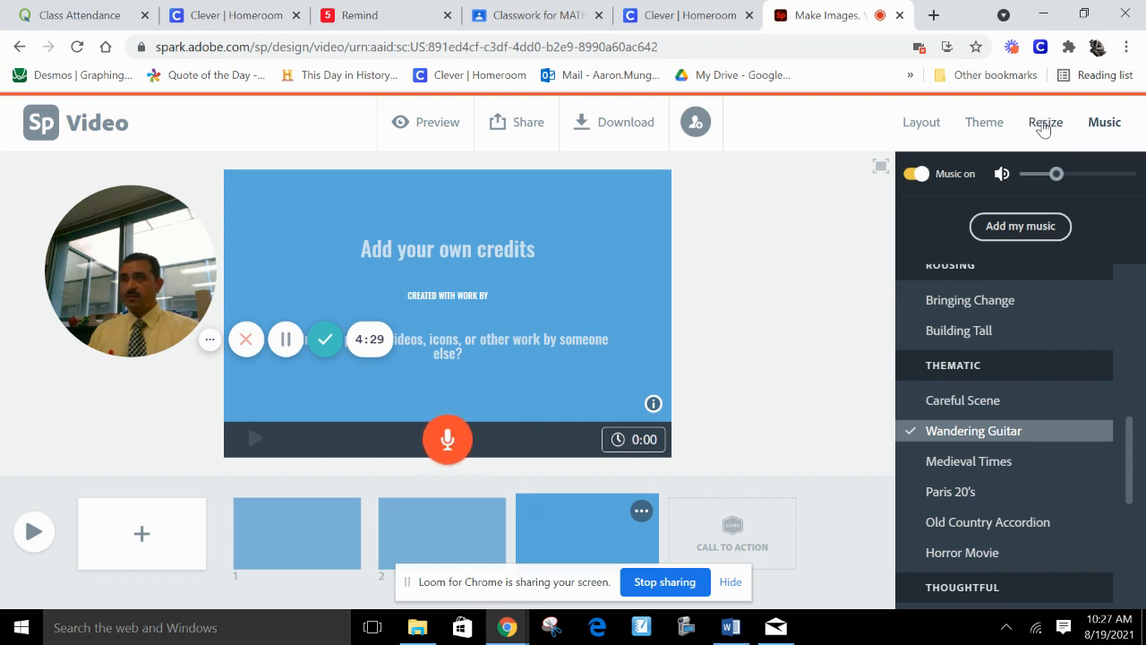
click(985, 122)
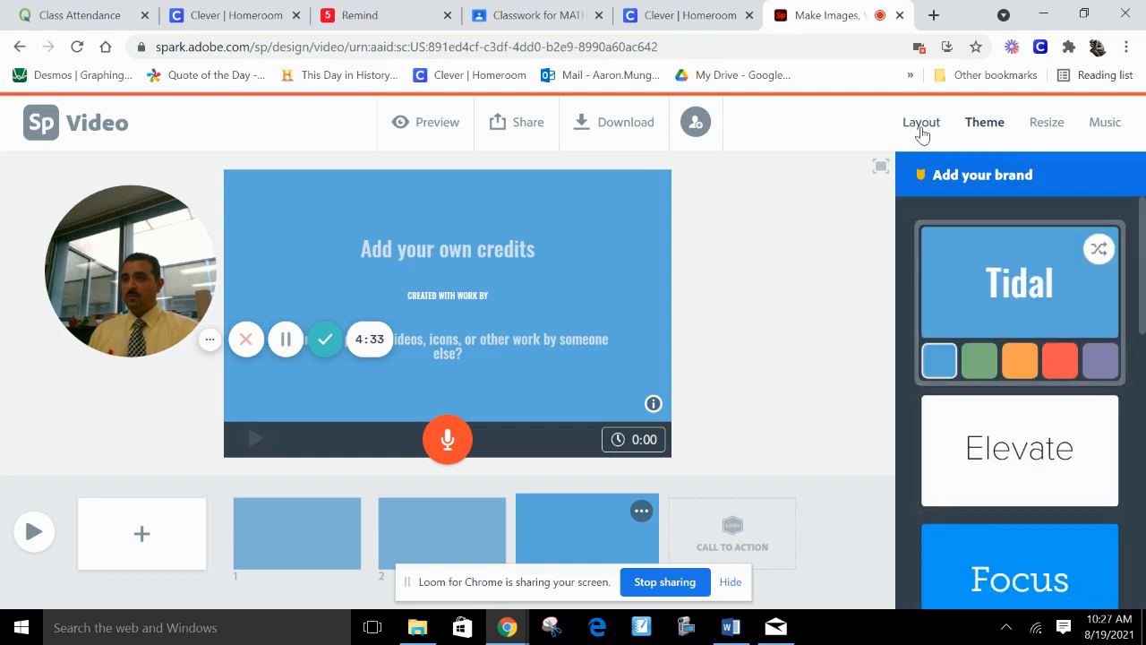
click(920, 122)
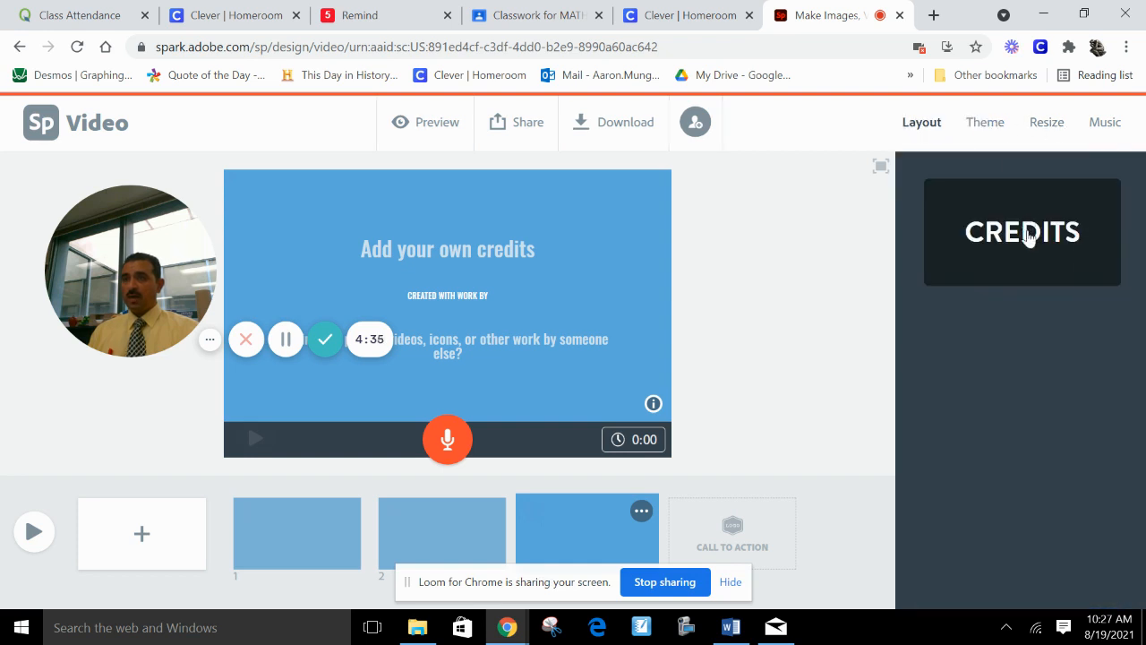
click(1046, 122)
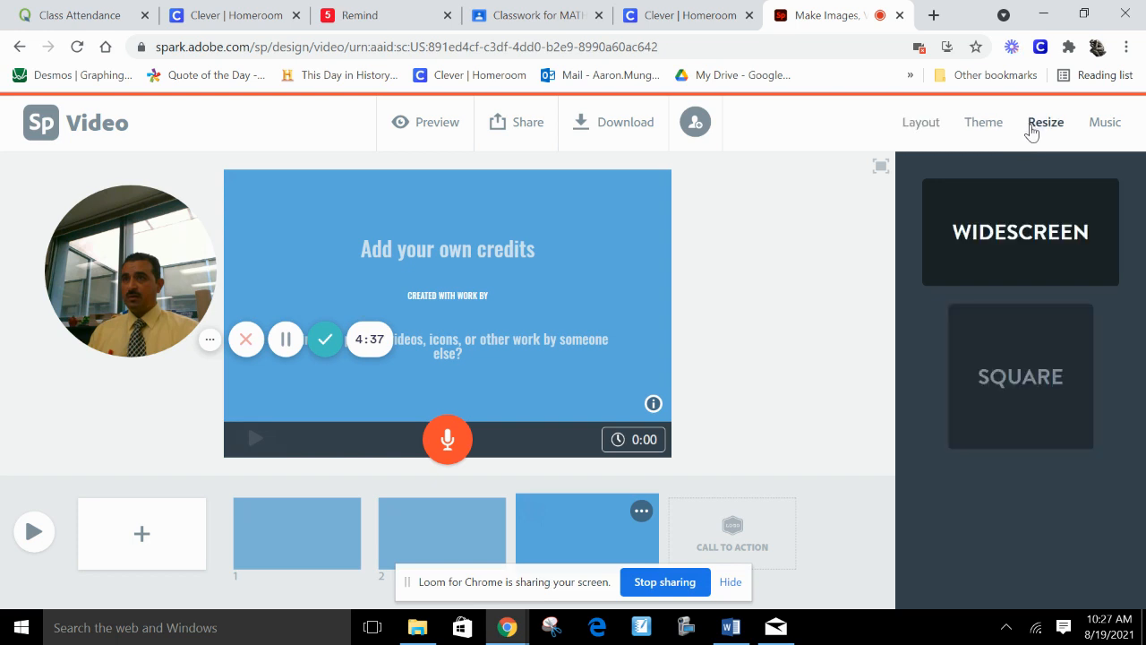
click(1021, 376)
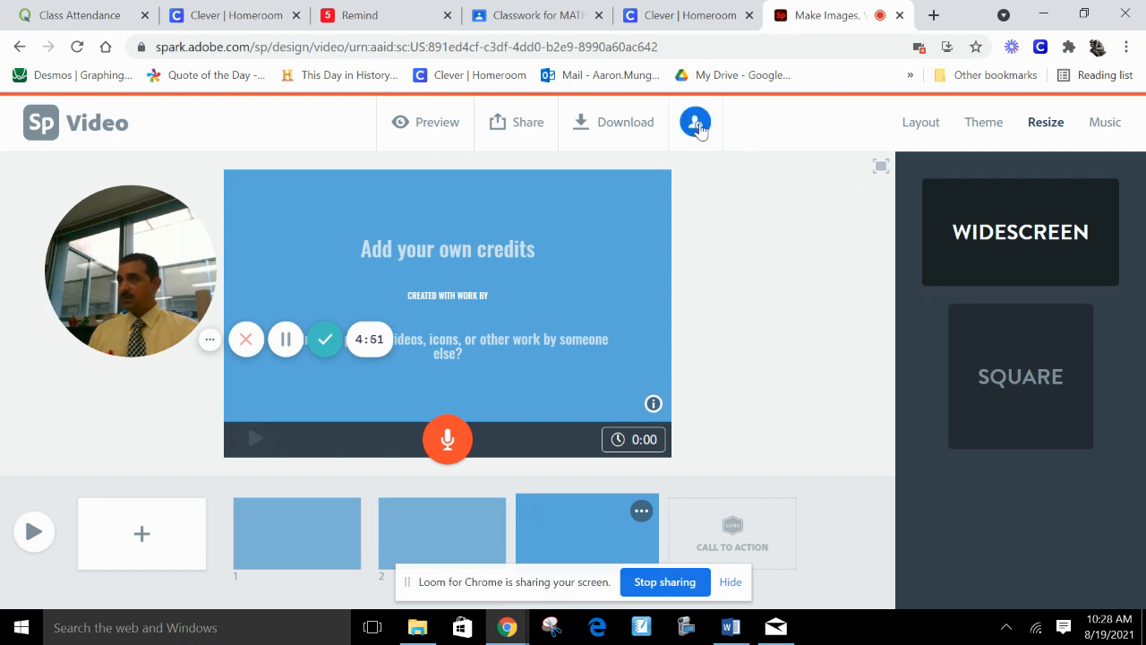
click(695, 122)
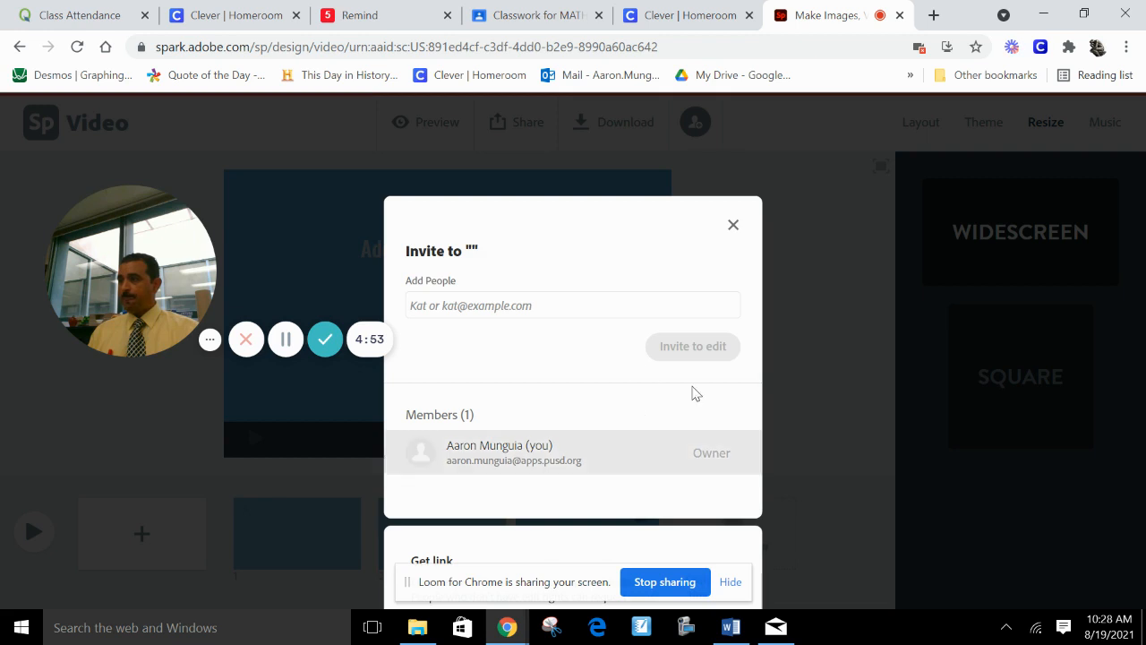
click(733, 224)
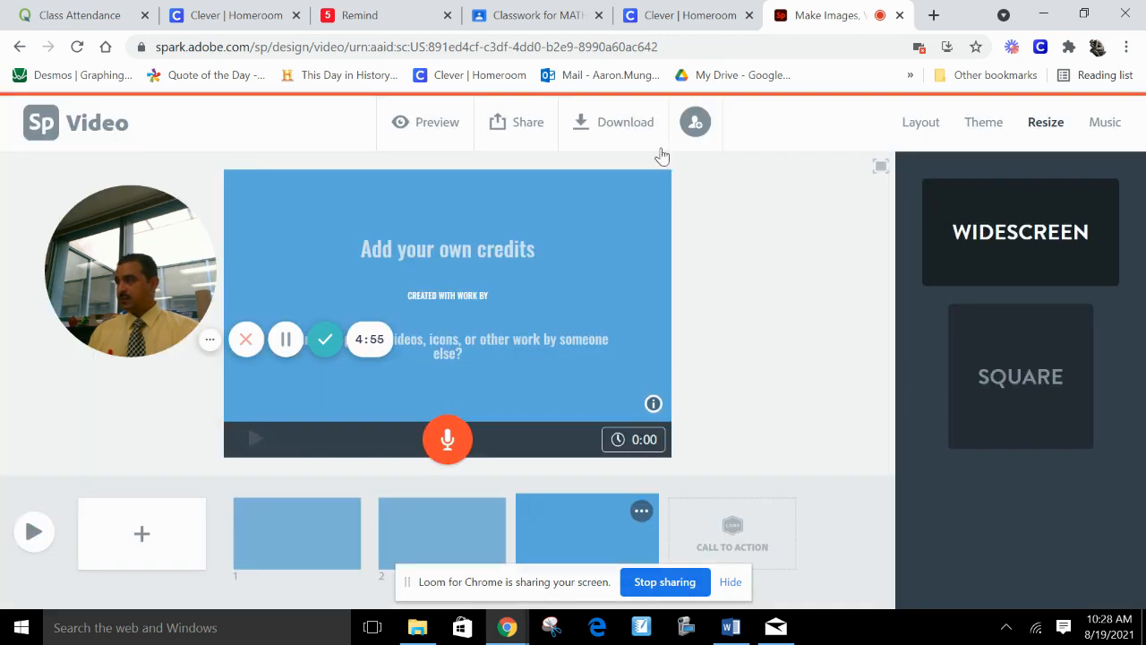
mouse_move(702, 168)
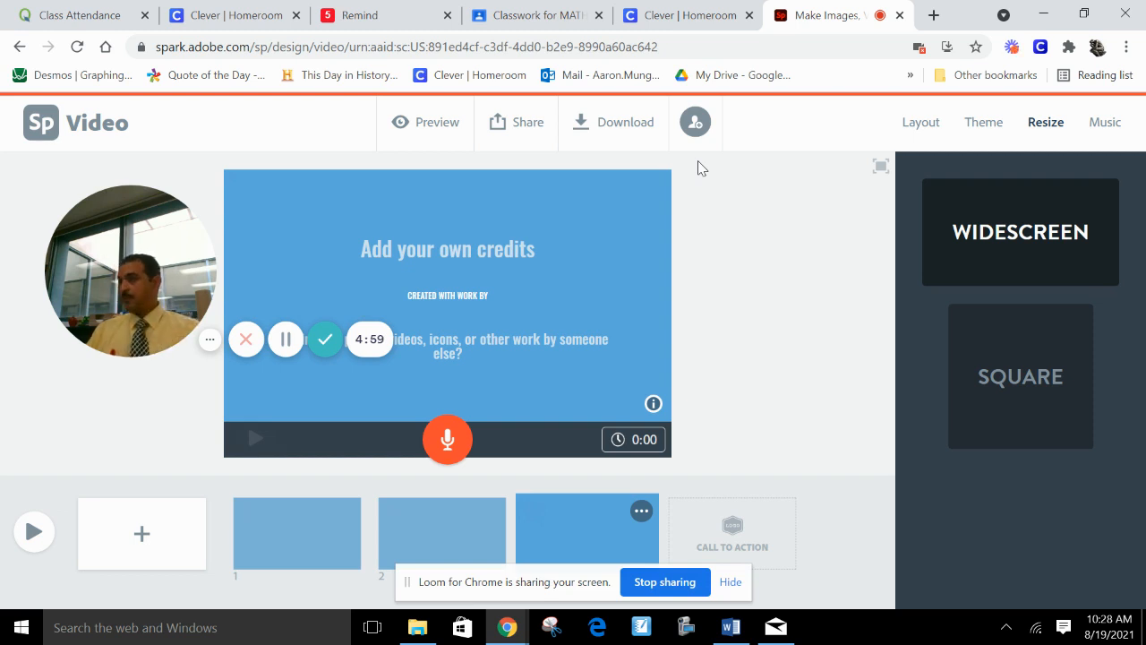
mouse_move(677, 329)
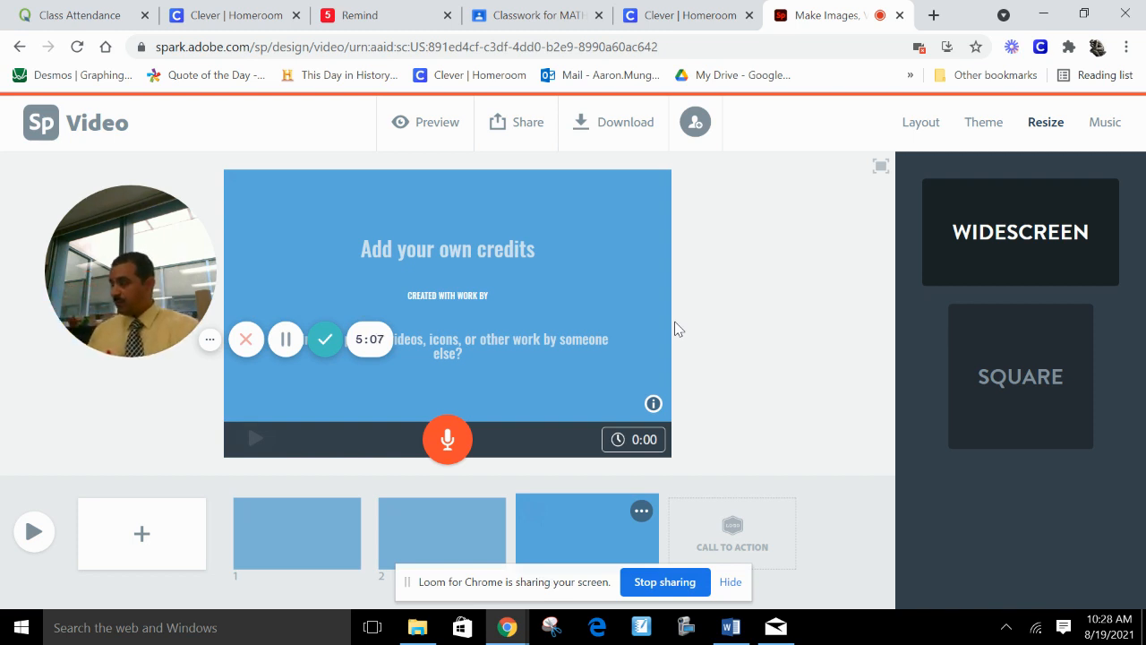
mouse_move(772, 405)
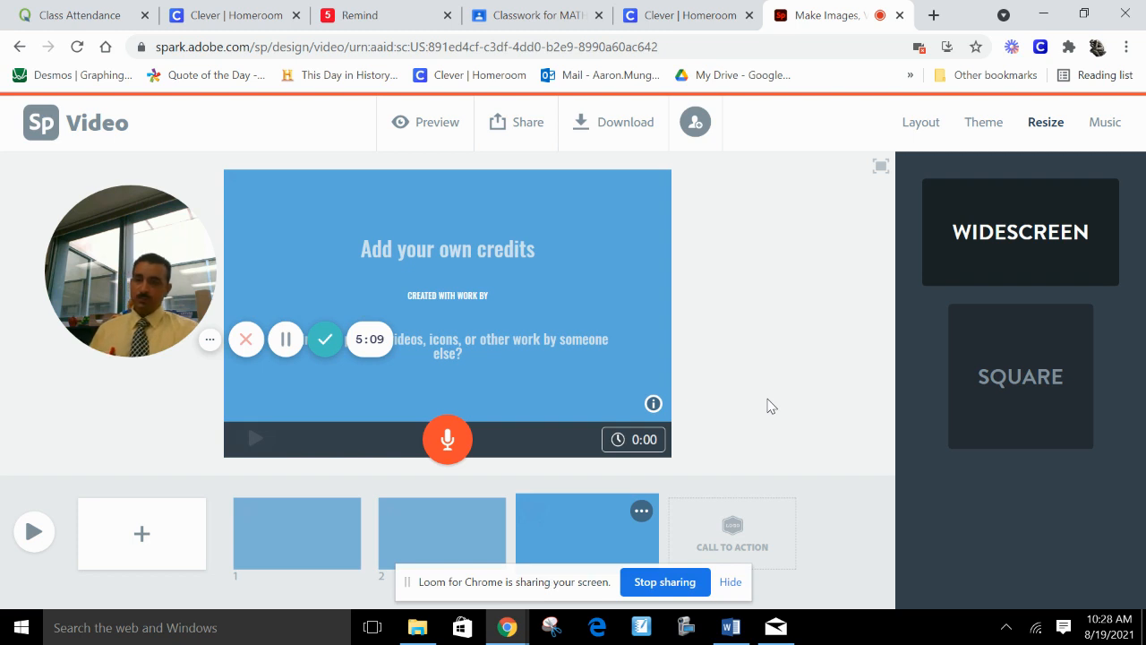